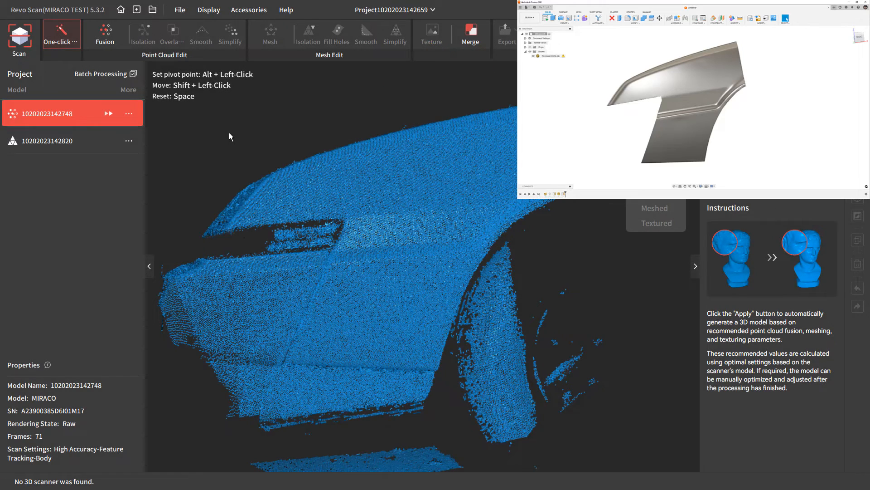
Fuse the raw fender scan with the Advanced method at 0.45 mm point distance into about 1.79 million points
{"action": "left_click", "coordinate": [61, 34]}
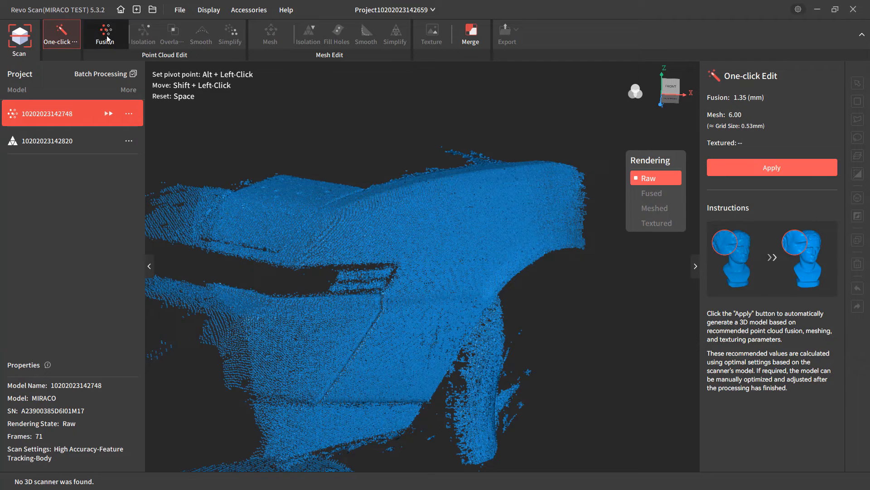
{"action": "left_click", "coordinate": [105, 34]}
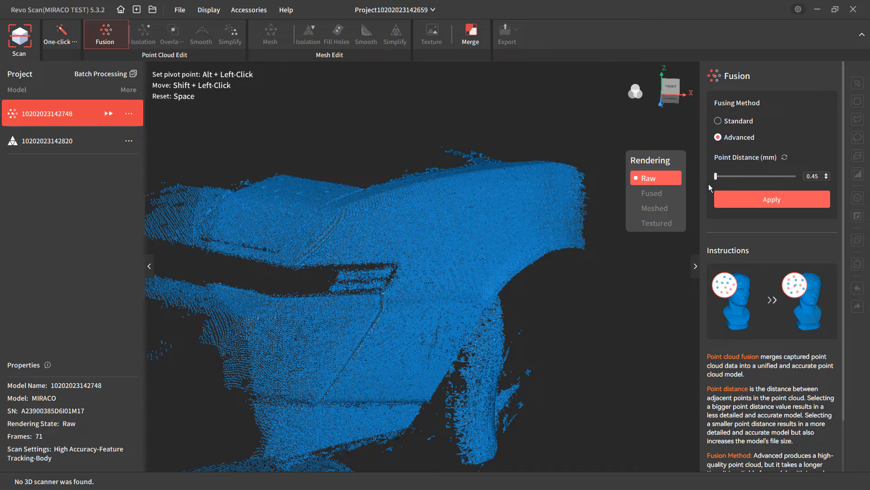
{"action": "mouse_move", "coordinate": [816, 187]}
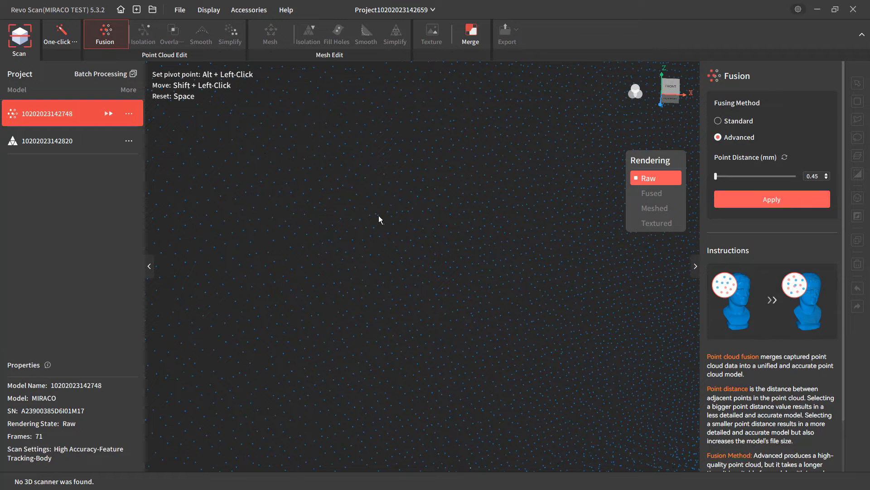
{"action": "mouse_move", "coordinate": [384, 221]}
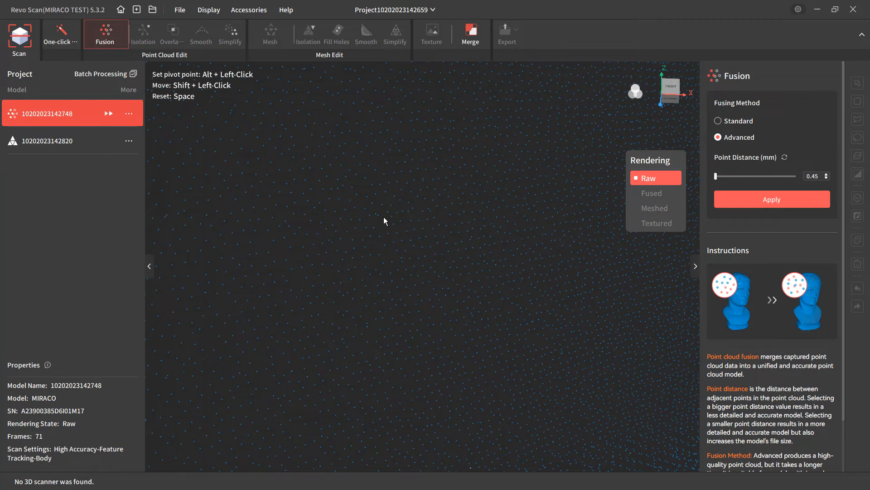
{"action": "mouse_move", "coordinate": [352, 192]}
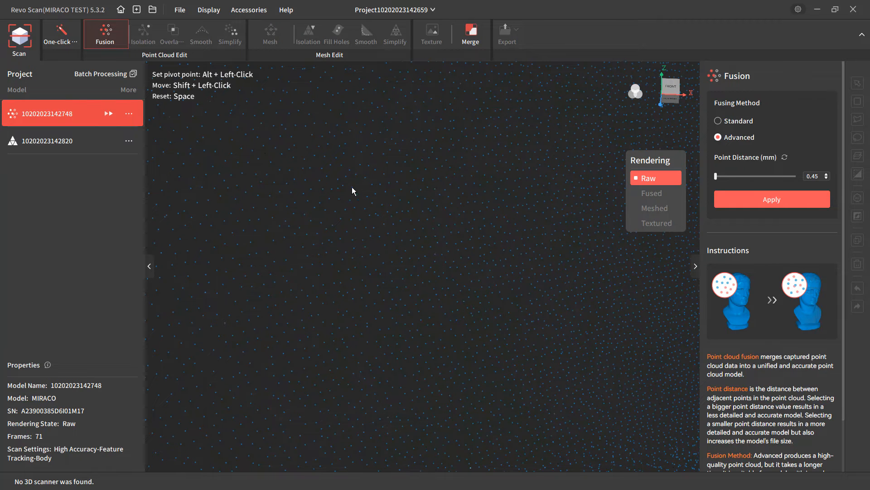
{"action": "left_click", "coordinate": [771, 199]}
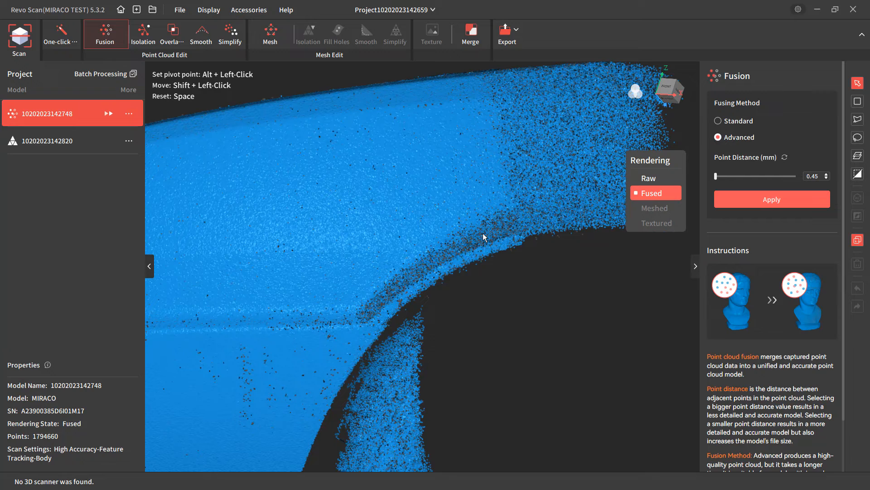
{"action": "mouse_move", "coordinate": [483, 252]}
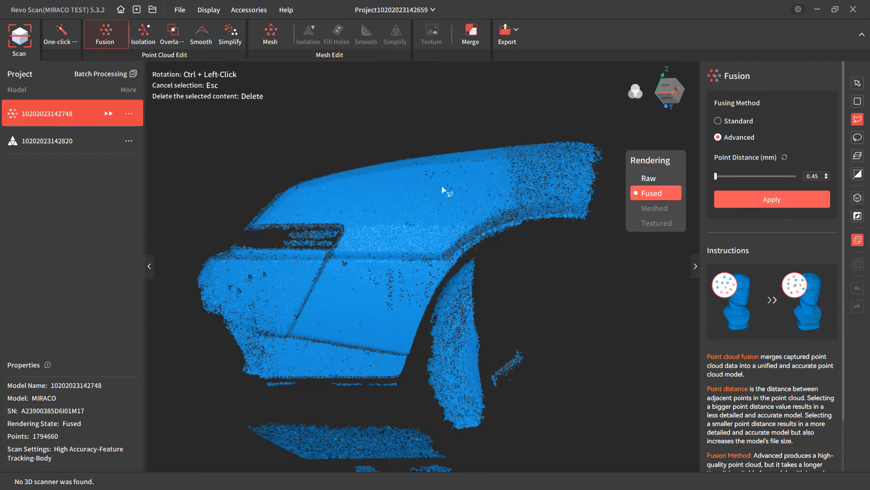
{"action": "mouse_move", "coordinate": [253, 230]}
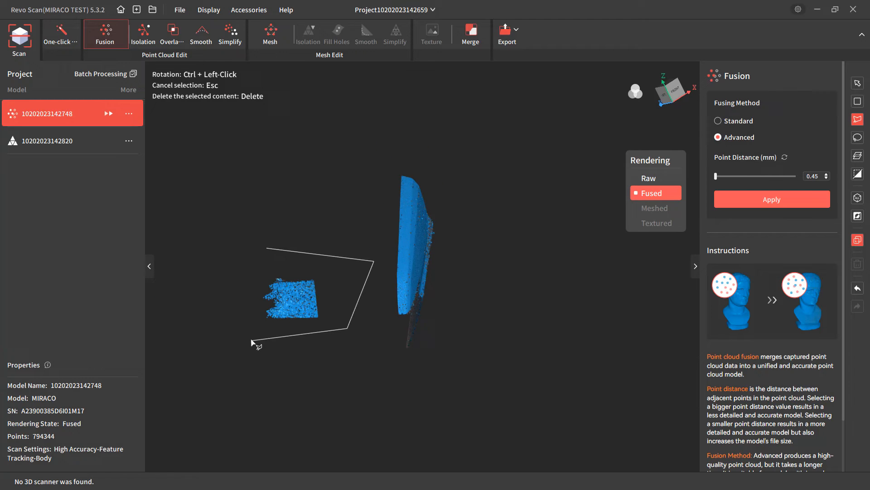
Lasso and delete the stray points around the fender, leaving 781,945 points
{"action": "left_click", "coordinate": [257, 345]}
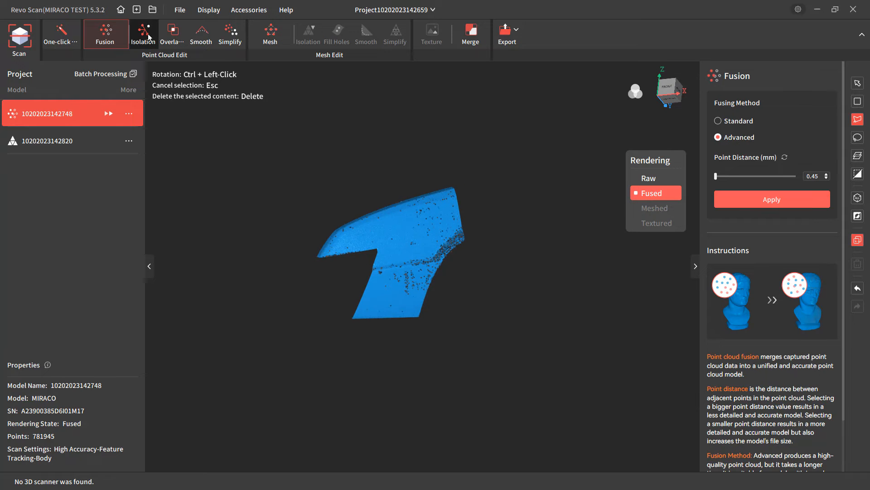
Detect and remove isolated stray points at a 15% isolation rate, leaving 766,980 points
{"action": "left_click", "coordinate": [143, 33]}
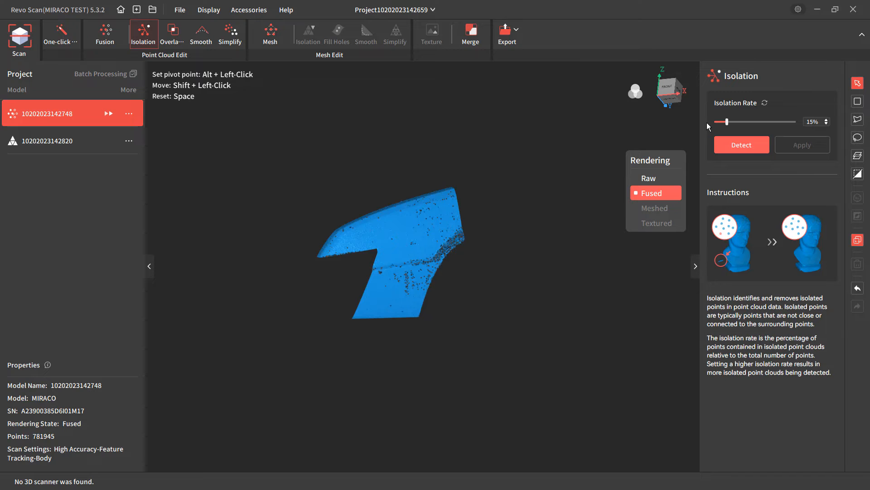
{"action": "left_click", "coordinate": [741, 145]}
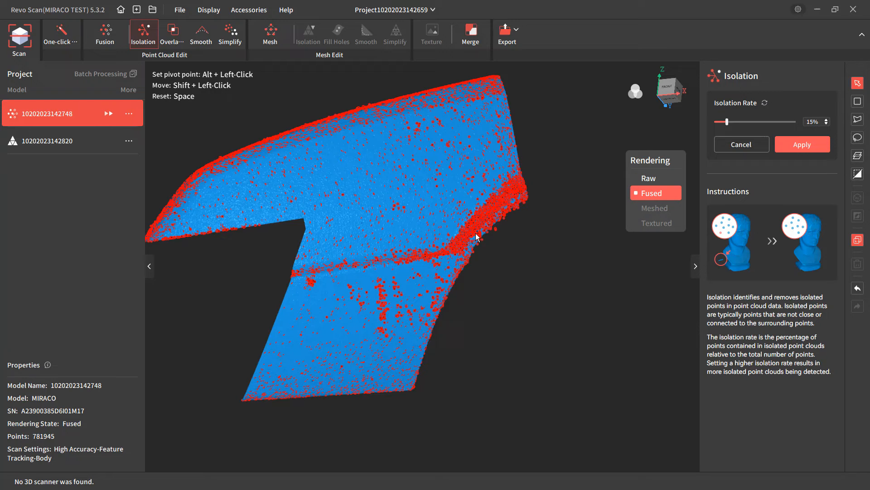
{"action": "mouse_move", "coordinate": [510, 190]}
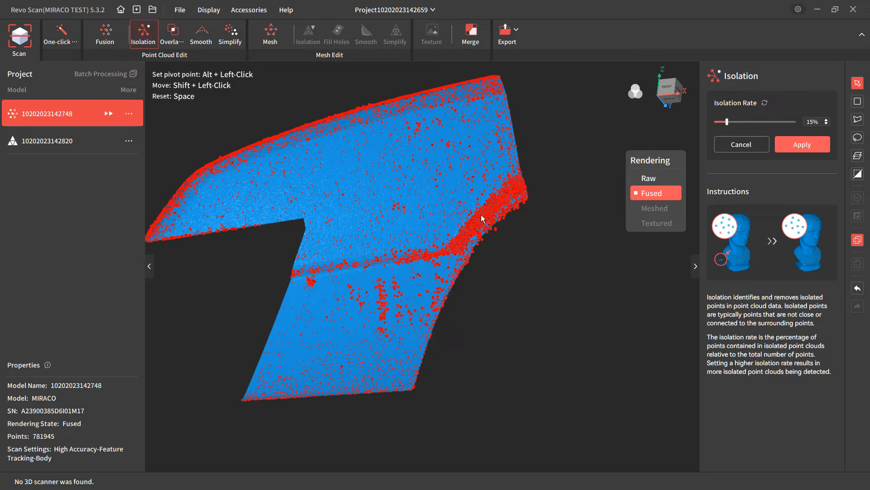
{"action": "left_click", "coordinate": [801, 144]}
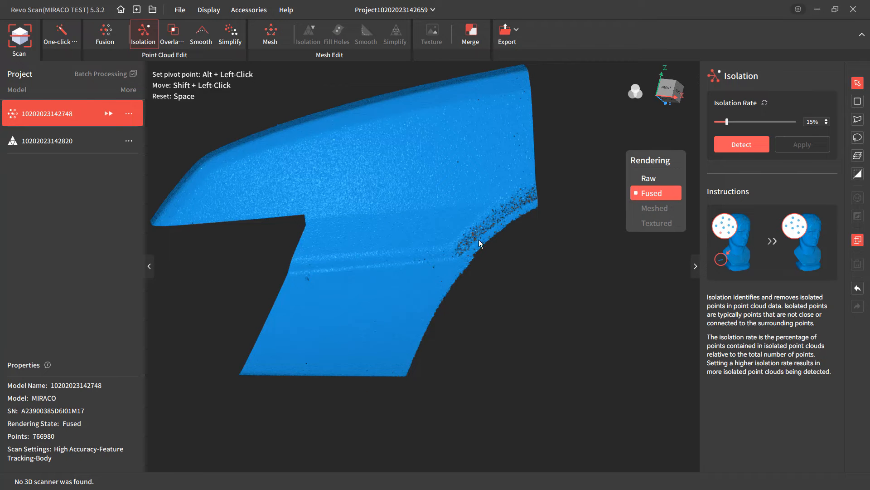
{"action": "mouse_move", "coordinate": [479, 292]}
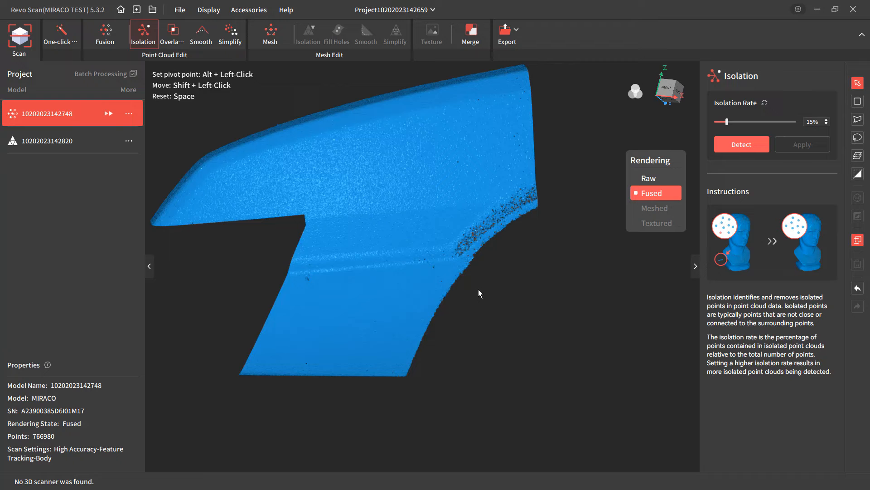
{"action": "mouse_move", "coordinate": [443, 241]}
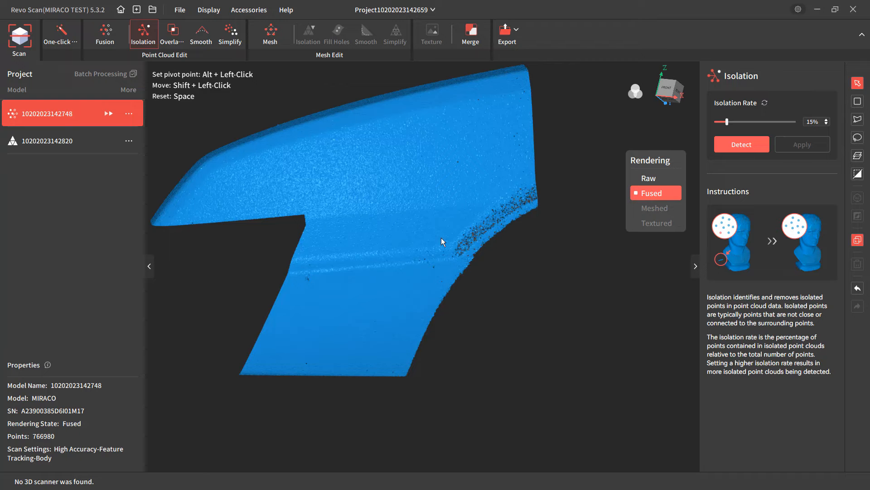
{"action": "mouse_move", "coordinate": [418, 199]}
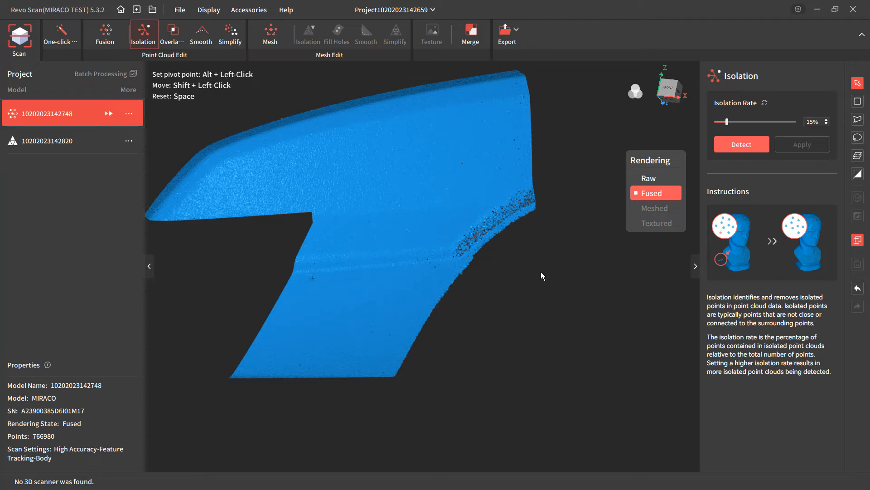
{"action": "mouse_move", "coordinate": [526, 276]}
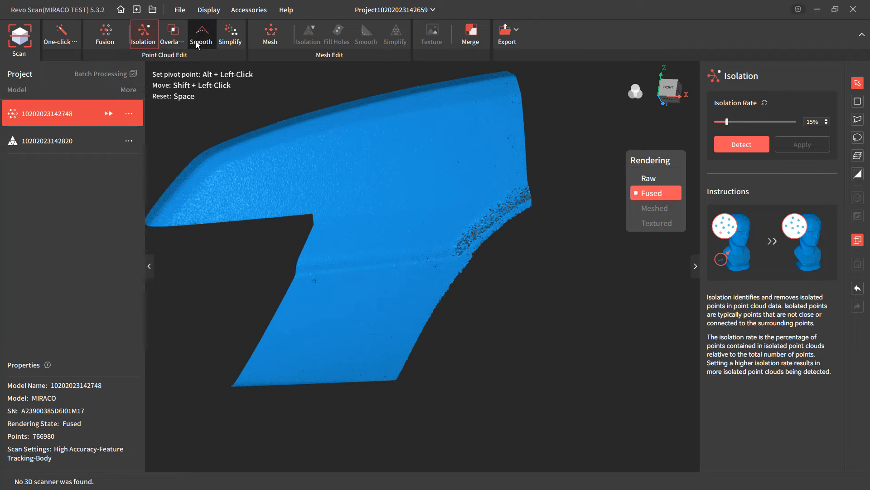
Detect and remove overlapping points within 1.00 mm, leaving the fender at 766,743 points
{"action": "left_click", "coordinate": [172, 35]}
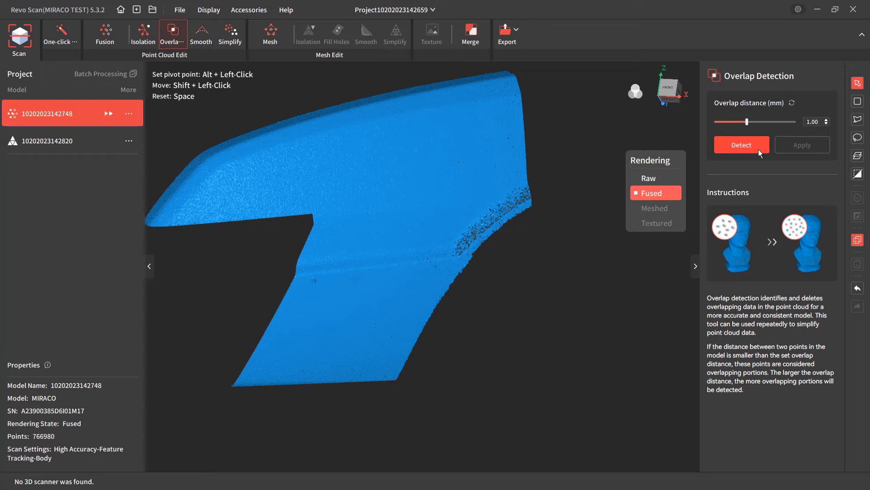
{"action": "left_click", "coordinate": [741, 144]}
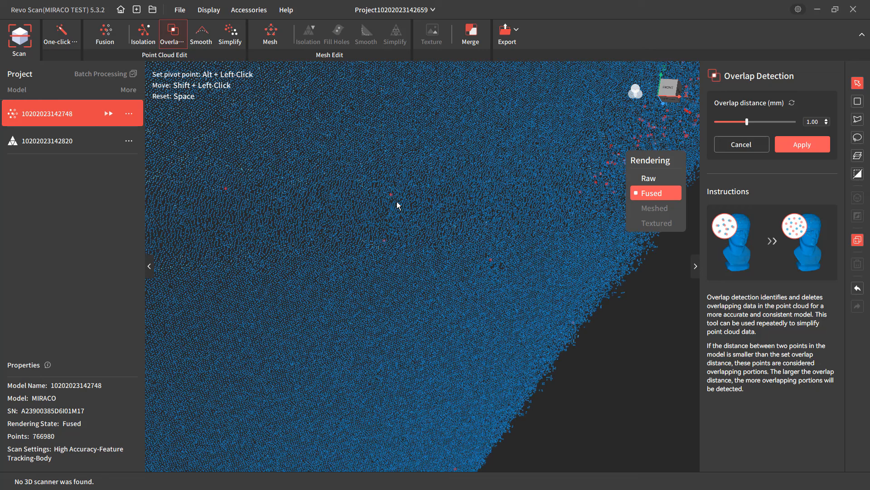
{"action": "mouse_move", "coordinate": [392, 199]}
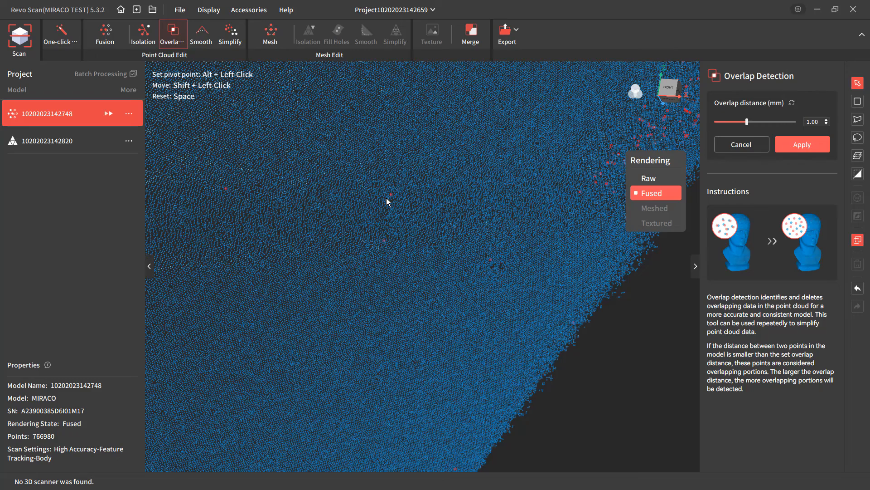
{"action": "left_click", "coordinate": [801, 145]}
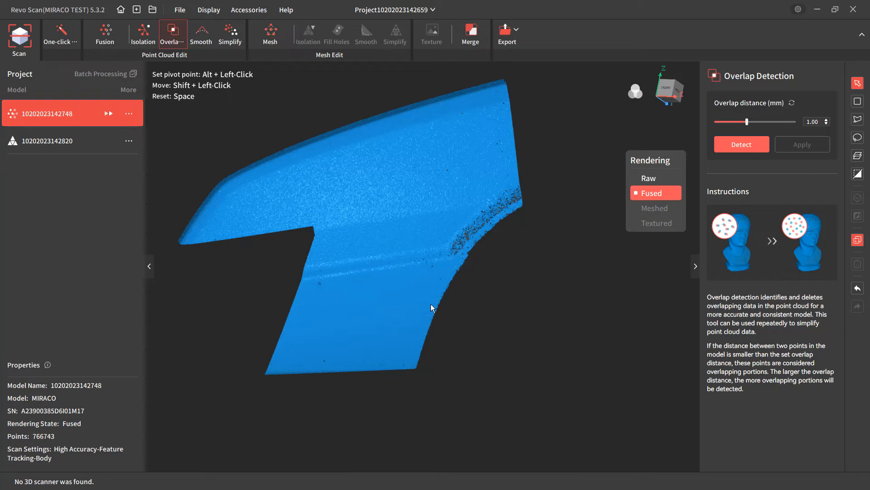
{"action": "mouse_move", "coordinate": [414, 214]}
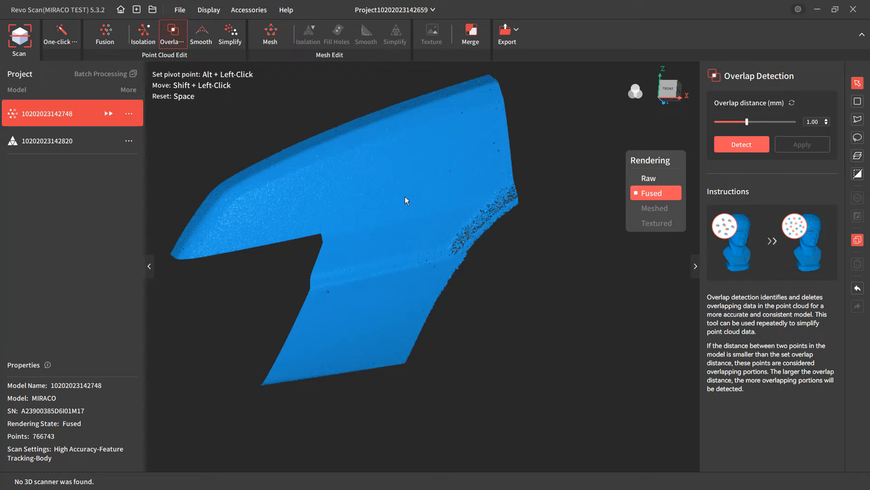
Bring up point-cloud smoothing with strength 11 and 6 repetitions for the fender cloud
{"action": "left_click", "coordinate": [201, 34]}
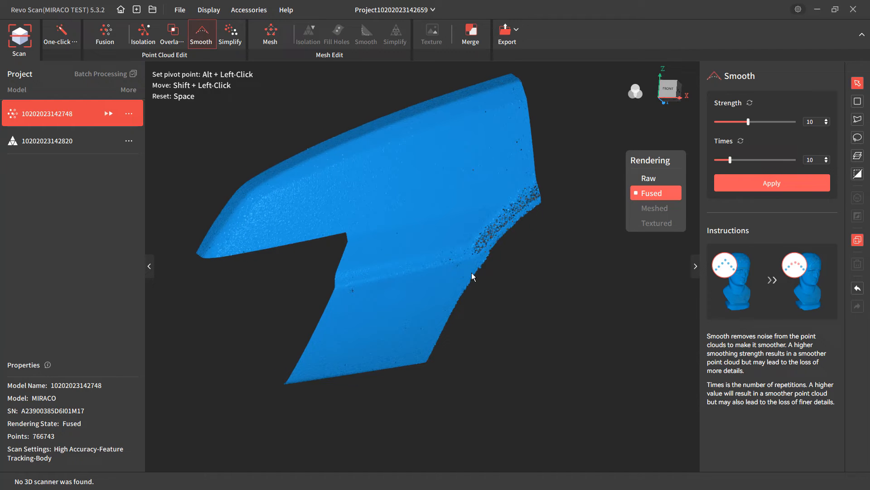
{"action": "mouse_move", "coordinate": [512, 316]}
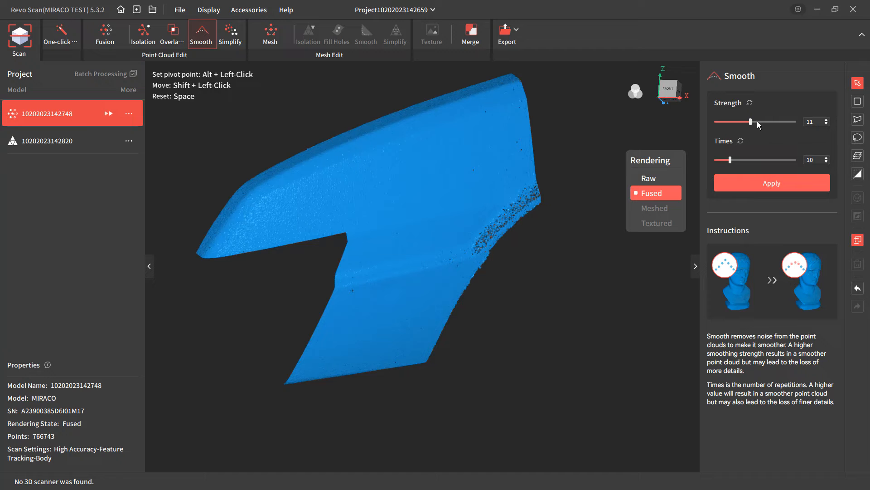
{"action": "mouse_move", "coordinate": [731, 162]}
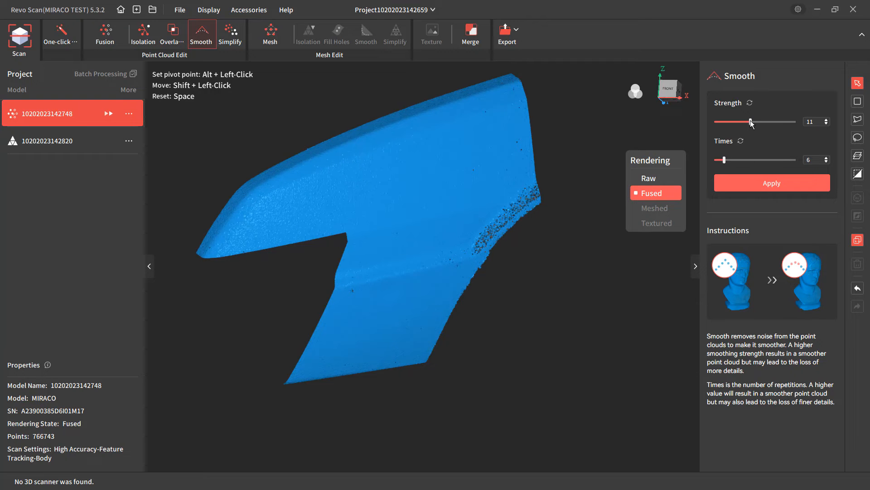
{"action": "mouse_move", "coordinate": [772, 183]}
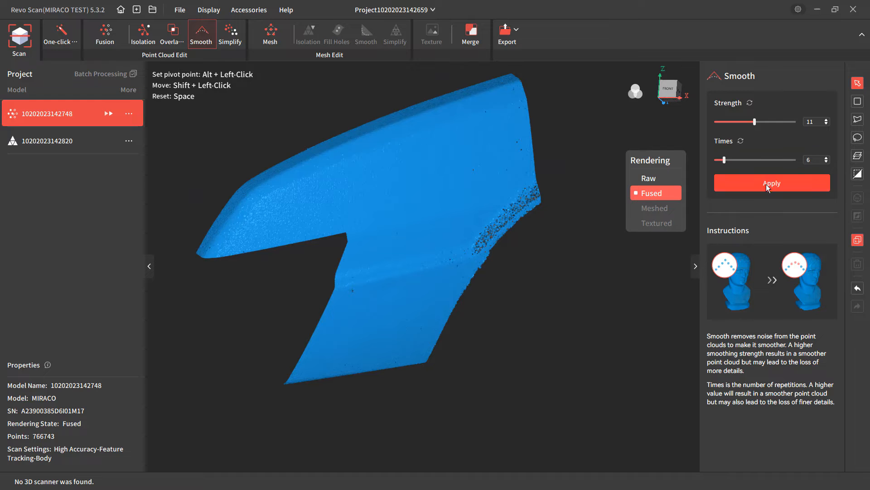
Apply point-cloud smoothing to the fender, raising the strength from 11 to 19 at 6 repetitions
{"action": "left_click", "coordinate": [772, 183]}
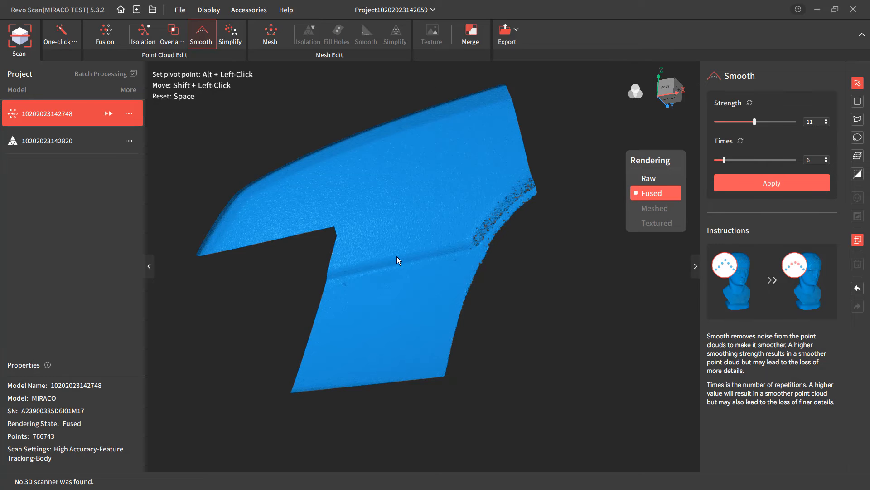
{"action": "mouse_move", "coordinate": [398, 206]}
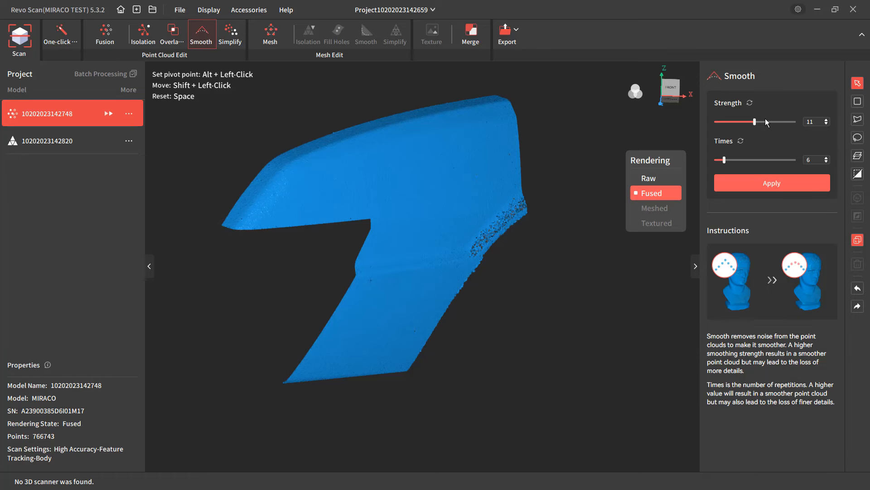
{"action": "left_click", "coordinate": [770, 182]}
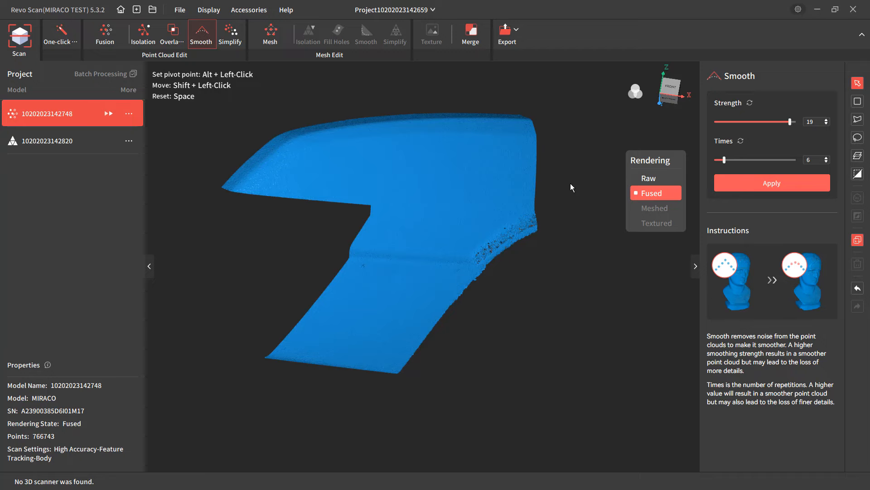
{"action": "left_click", "coordinate": [770, 182]}
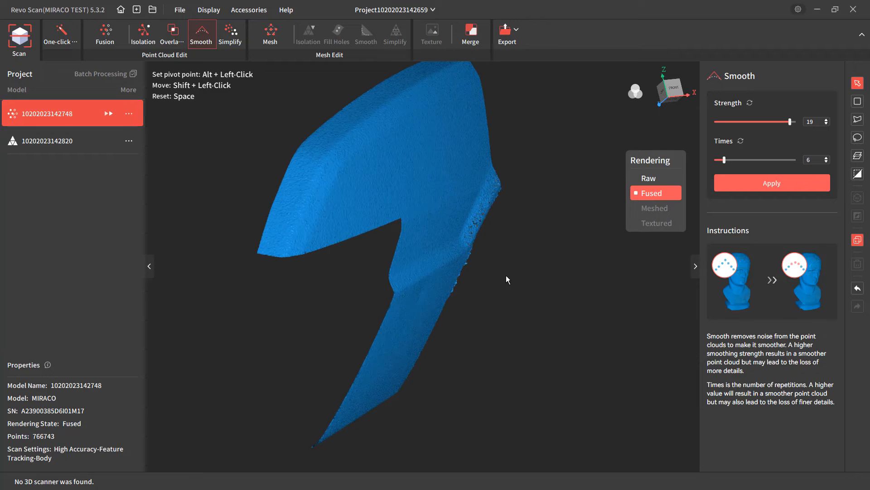
{"action": "left_click", "coordinate": [771, 182]}
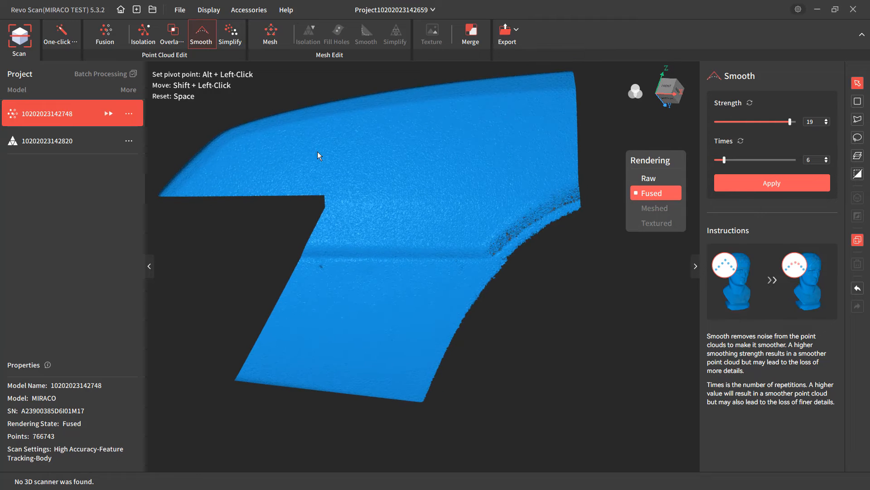
{"action": "mouse_move", "coordinate": [240, 37]}
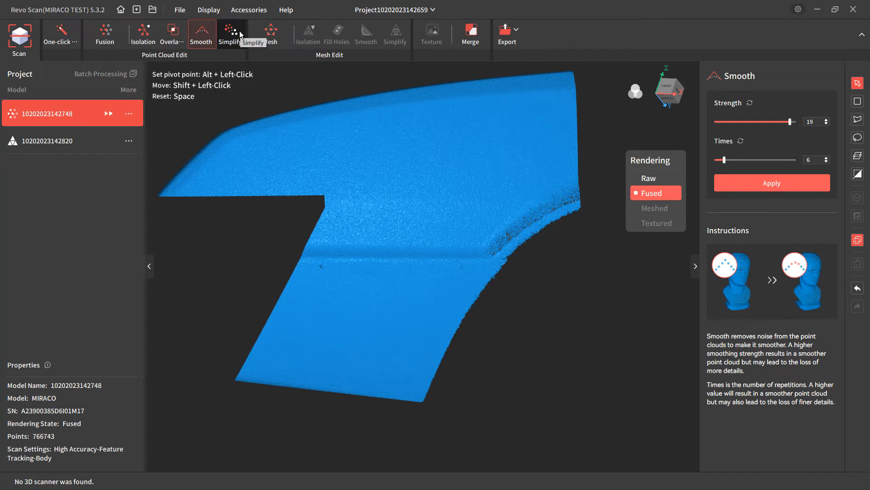
Run several trial simplifications of the fender cloud at a 40% ratio, then undo back to 766,743 points
{"action": "left_click", "coordinate": [231, 33]}
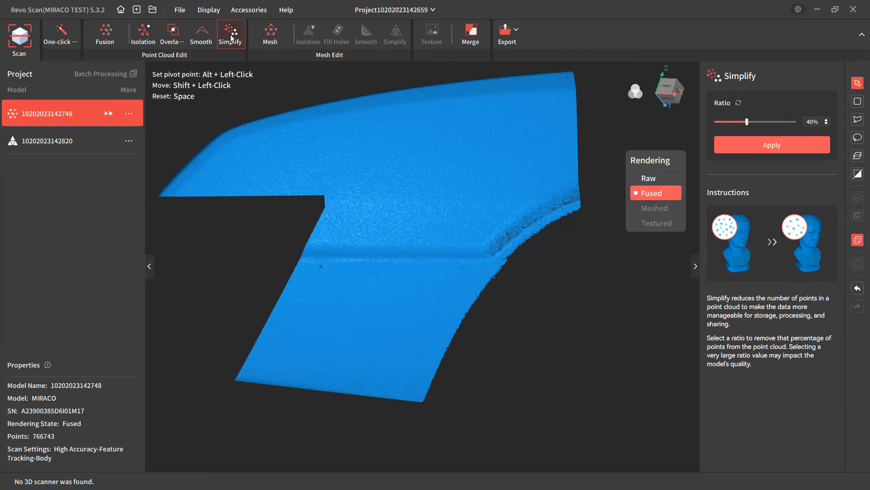
{"action": "mouse_move", "coordinate": [592, 228]}
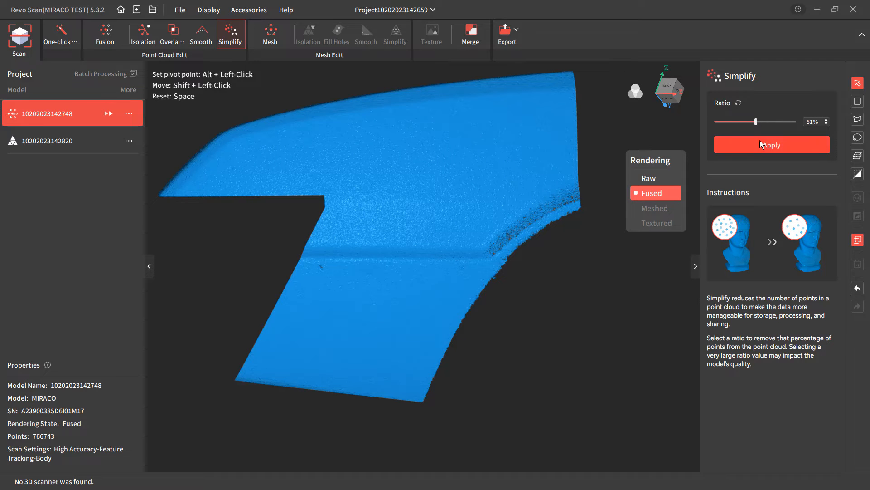
{"action": "left_click", "coordinate": [771, 144]}
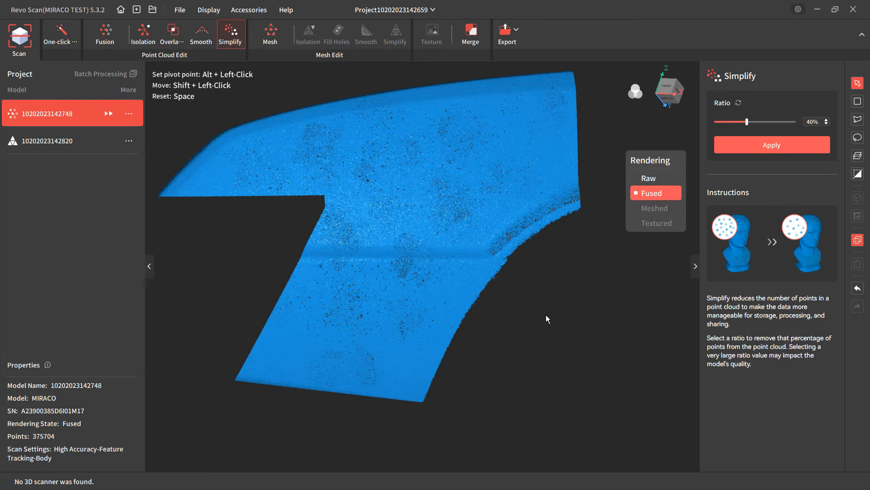
{"action": "mouse_move", "coordinate": [778, 145]}
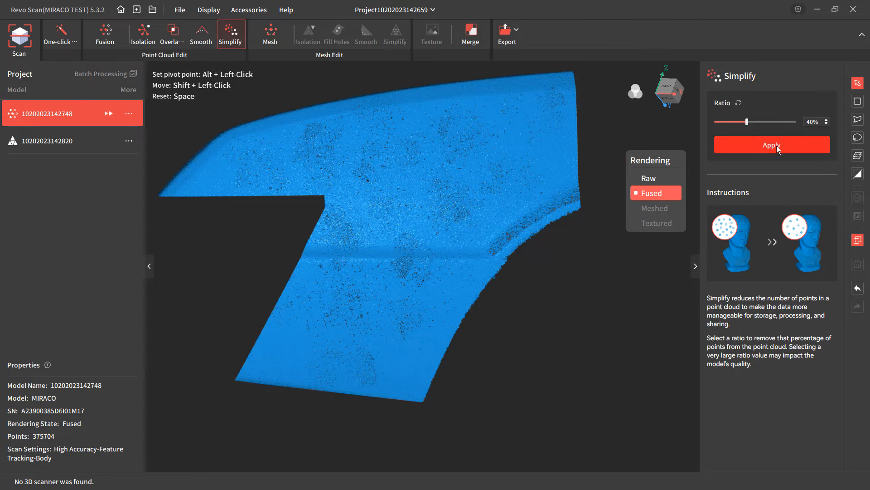
{"action": "left_click", "coordinate": [770, 145]}
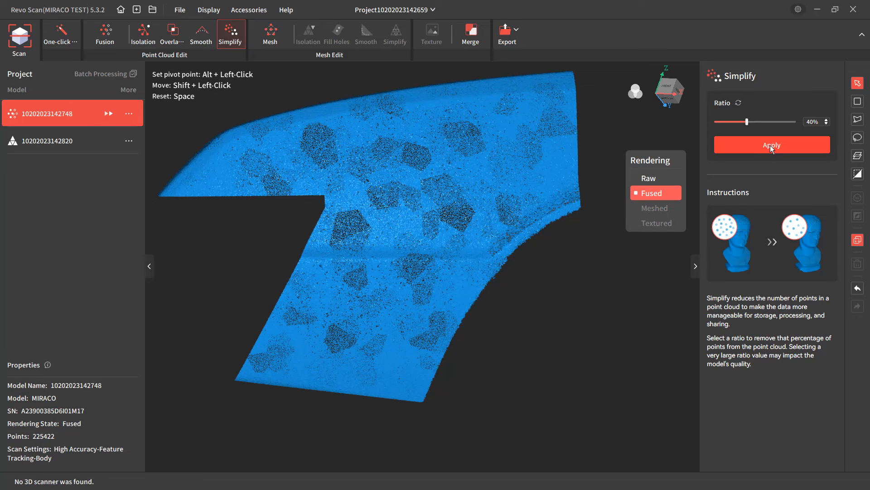
{"action": "left_click", "coordinate": [771, 145]}
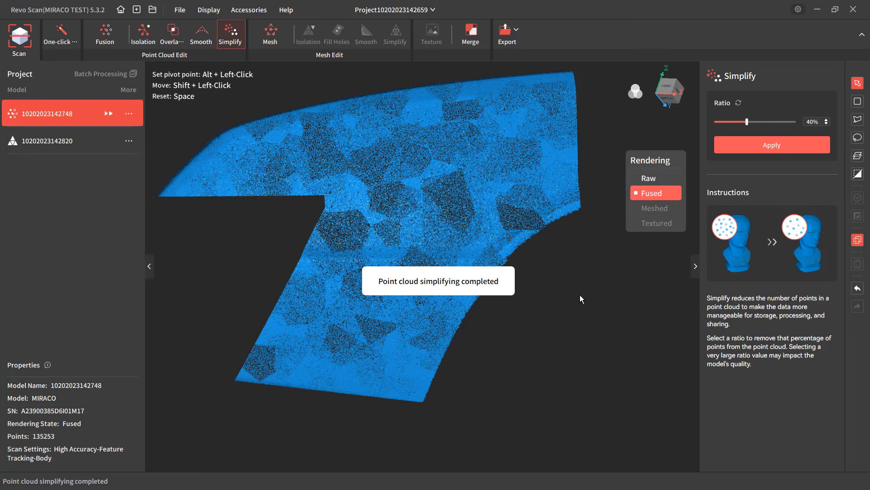
{"action": "left_click", "coordinate": [770, 144]}
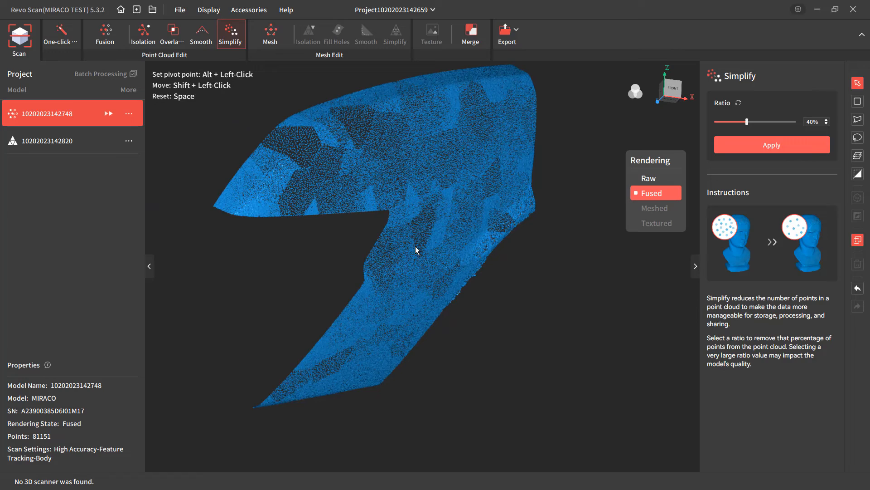
{"action": "left_click", "coordinate": [772, 144]}
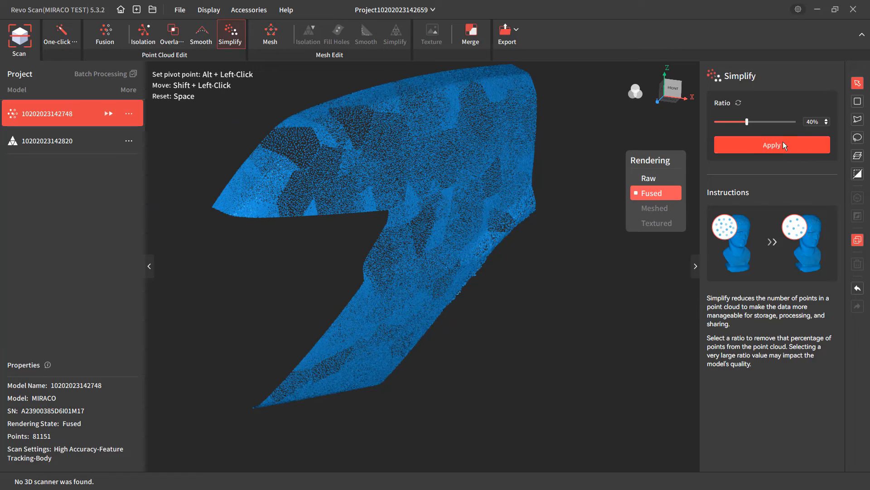
{"action": "left_click", "coordinate": [770, 145]}
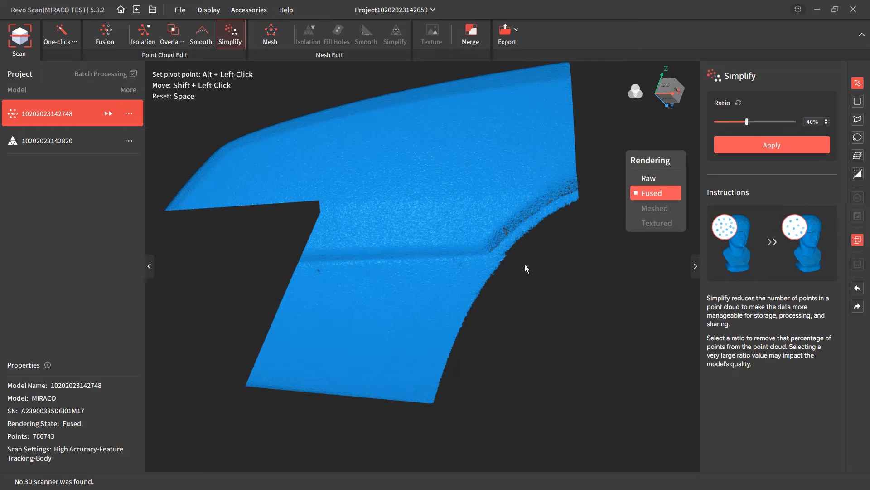
Mesh the fender point cloud at quality 7.0 with hole filling off, giving about 6.17 million polygons
{"action": "left_click", "coordinate": [270, 34]}
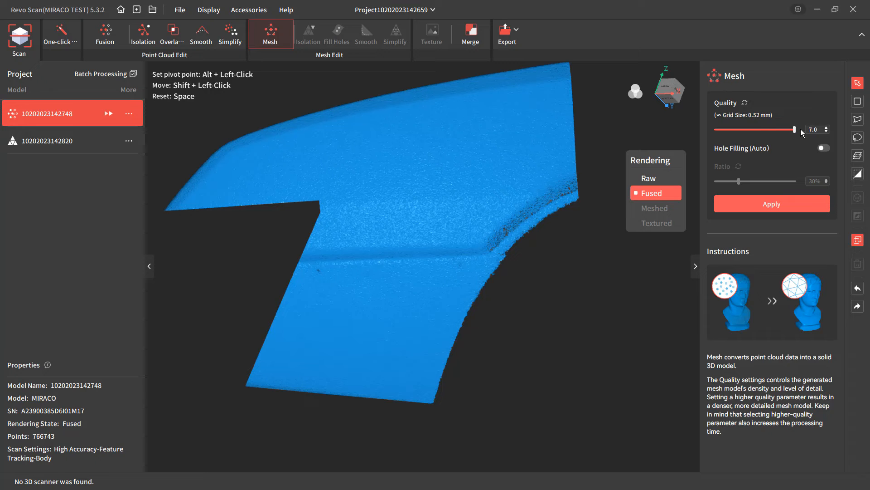
{"action": "mouse_move", "coordinate": [758, 119]}
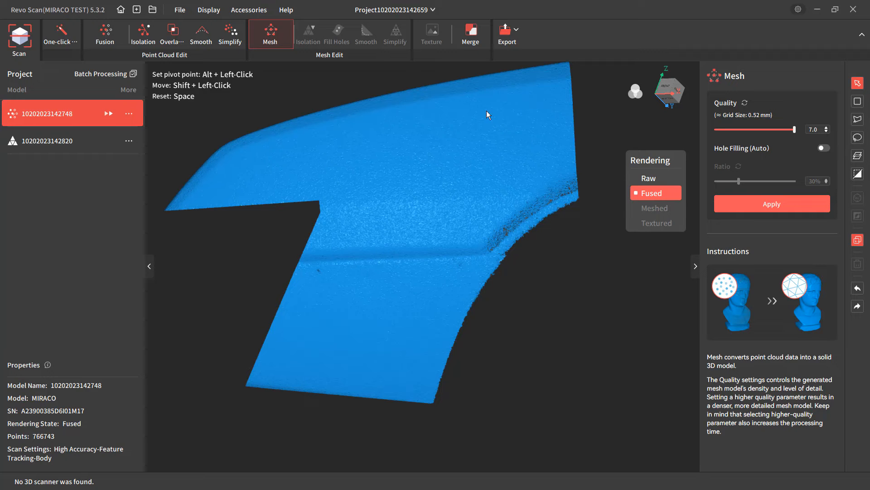
{"action": "mouse_move", "coordinate": [104, 34]}
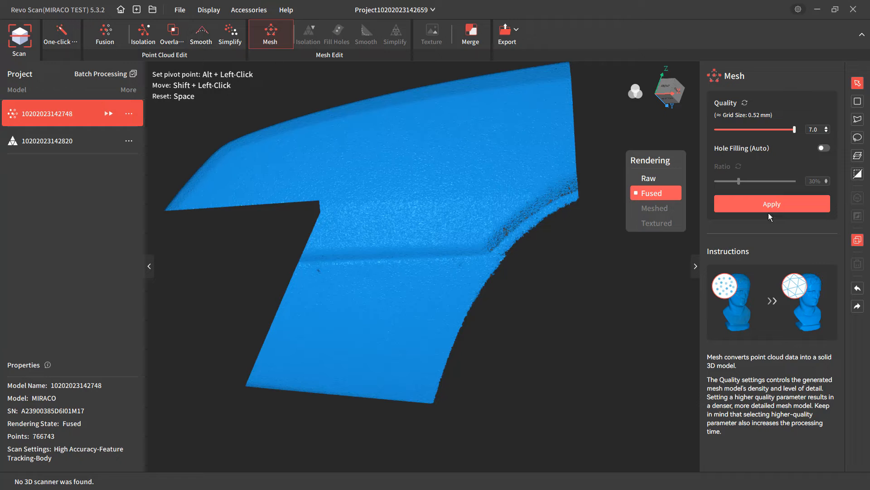
{"action": "left_click", "coordinate": [771, 203]}
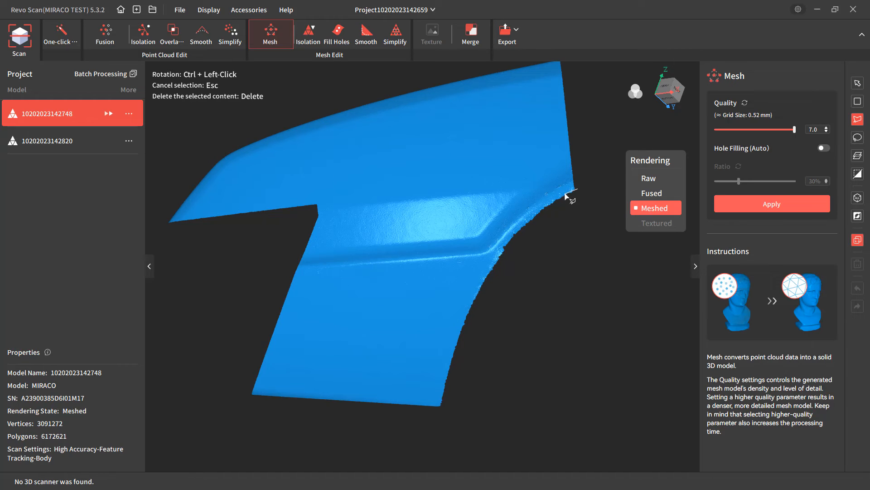
{"action": "mouse_move", "coordinate": [526, 232]}
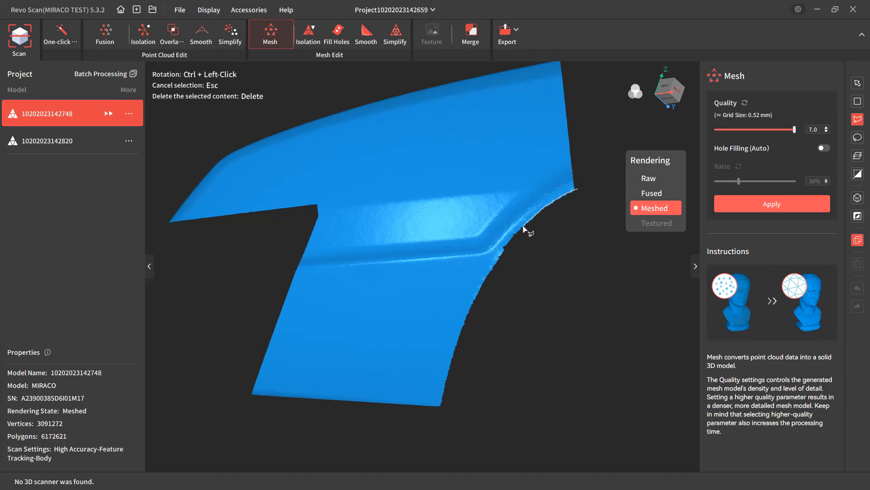
{"action": "mouse_move", "coordinate": [495, 272]}
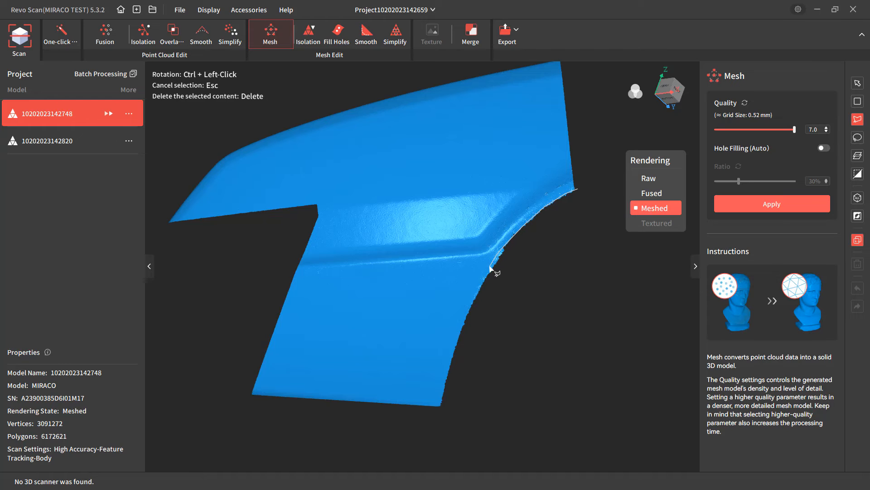
{"action": "mouse_move", "coordinate": [471, 310]}
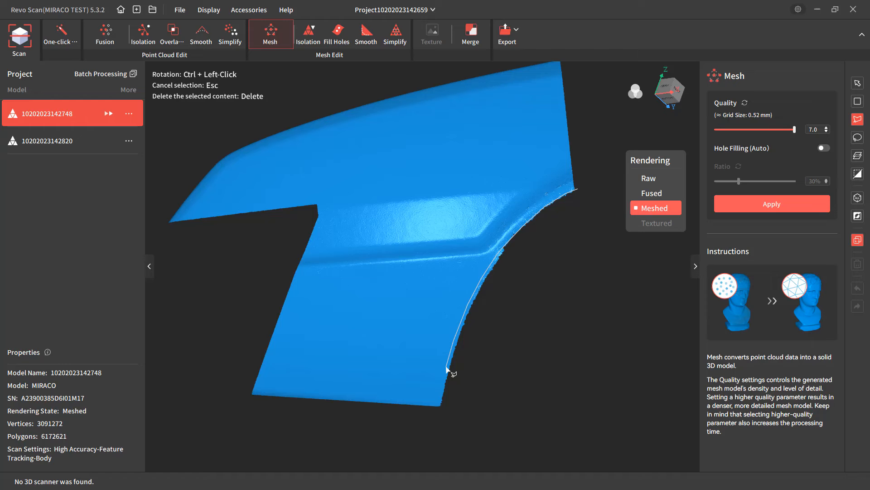
{"action": "mouse_move", "coordinate": [440, 427]}
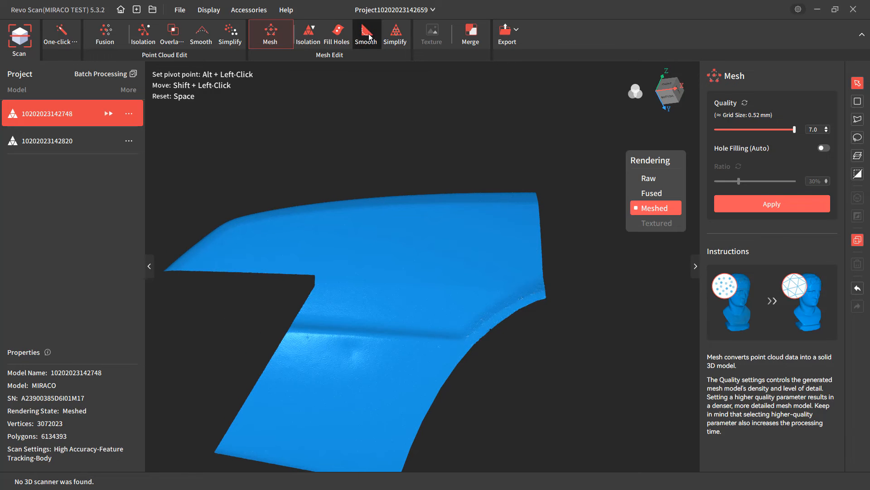
Bring up mesh smoothing at 3 repetitions and strength 0.6 for the 3.07-million-vertex fender mesh
{"action": "left_click", "coordinate": [366, 34]}
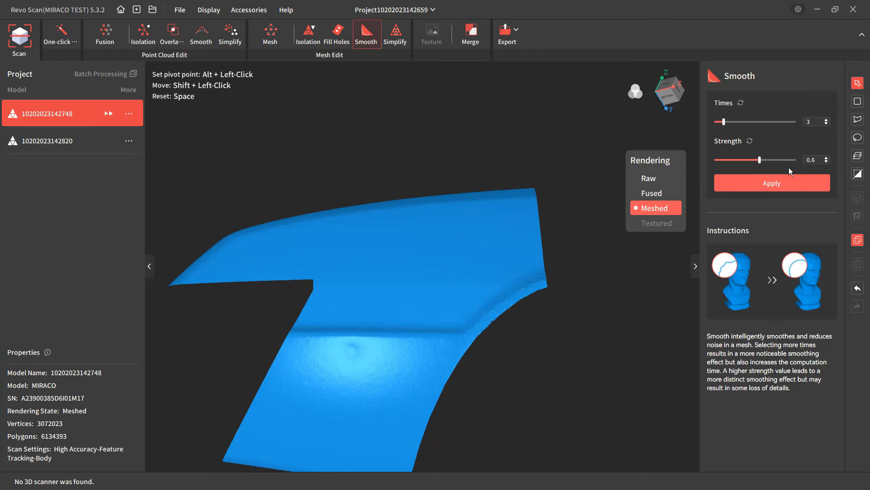
{"action": "mouse_move", "coordinate": [857, 288]}
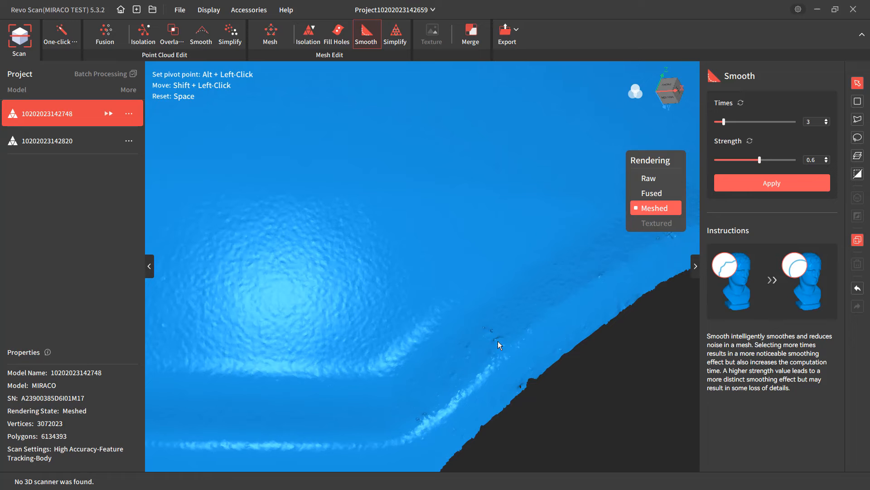
{"action": "mouse_move", "coordinate": [377, 449]}
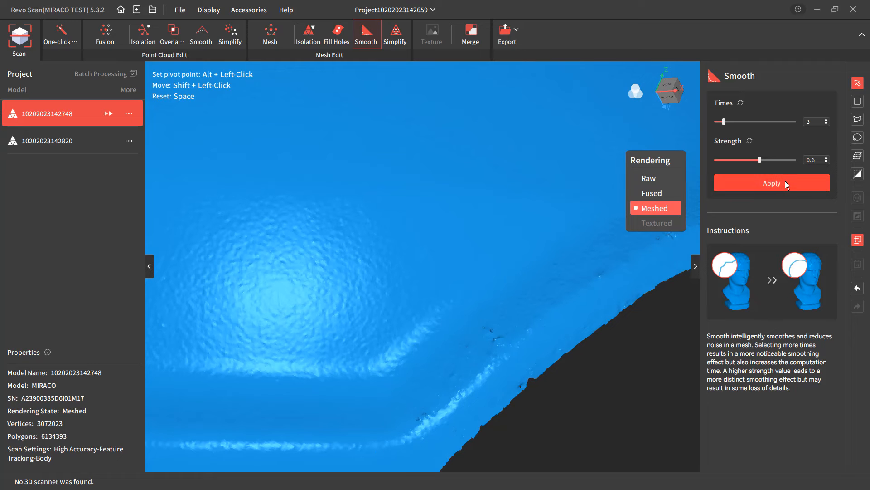
Smooth the fender mesh twice at 3 repetitions and strength 0.6 for a cleaner surface
{"action": "left_click", "coordinate": [770, 183]}
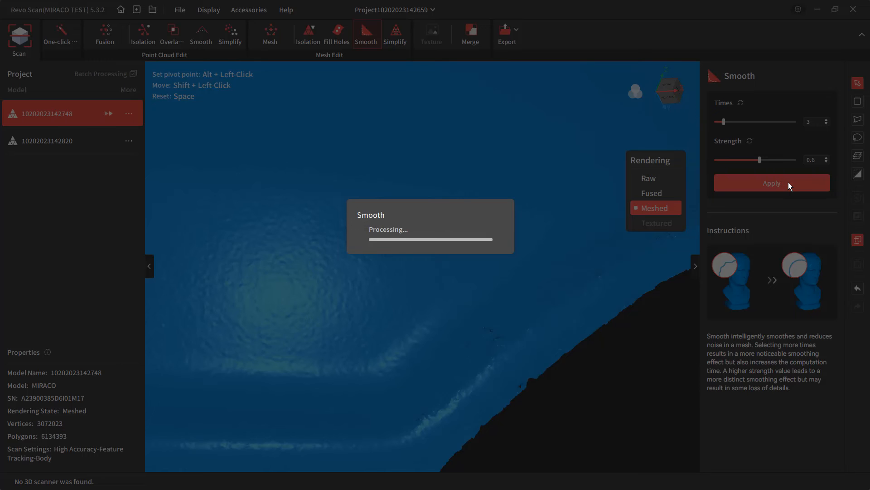
{"action": "left_click", "coordinate": [771, 183]}
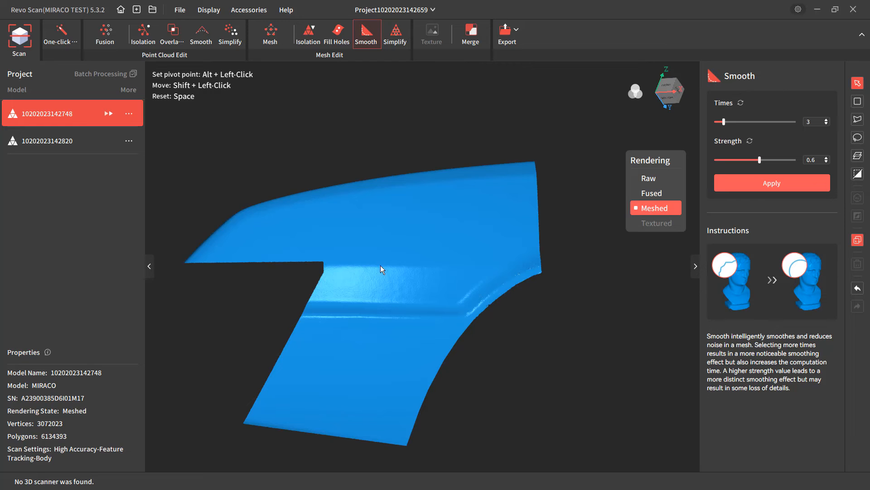
{"action": "left_click", "coordinate": [772, 182]}
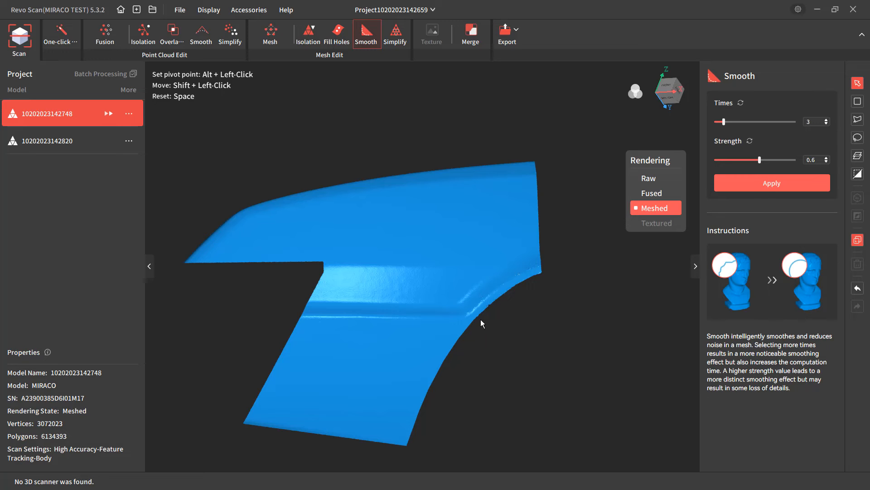
{"action": "left_click", "coordinate": [770, 183]}
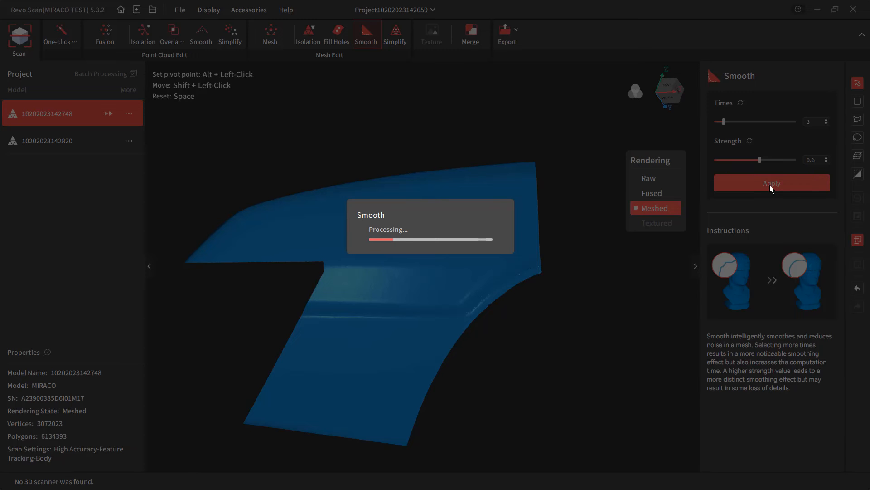
{"action": "mouse_move", "coordinate": [580, 335]}
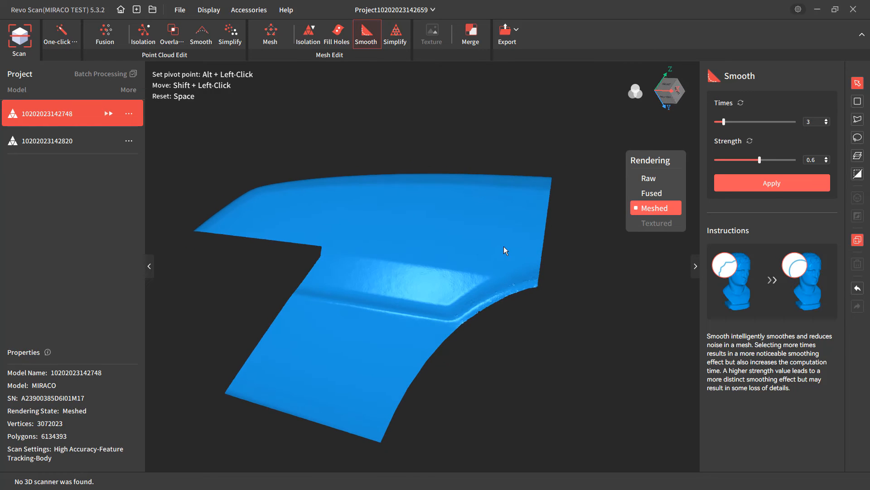
{"action": "left_click", "coordinate": [771, 182]}
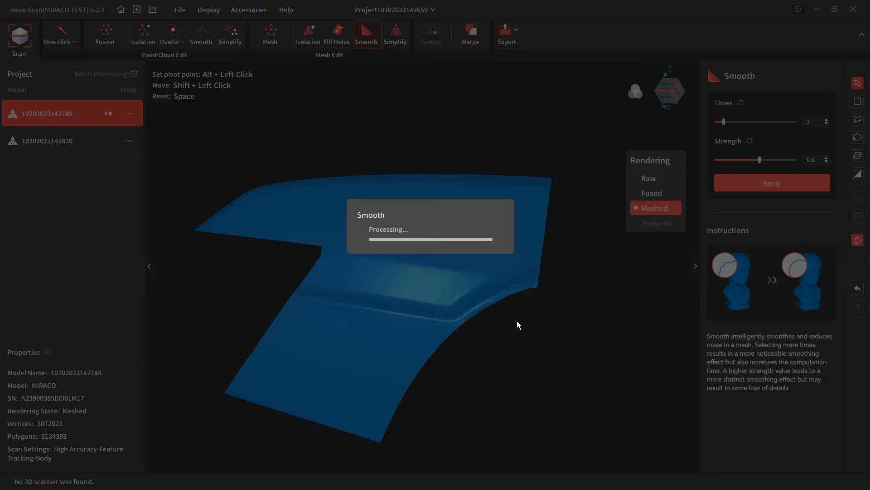
{"action": "mouse_move", "coordinate": [481, 343]}
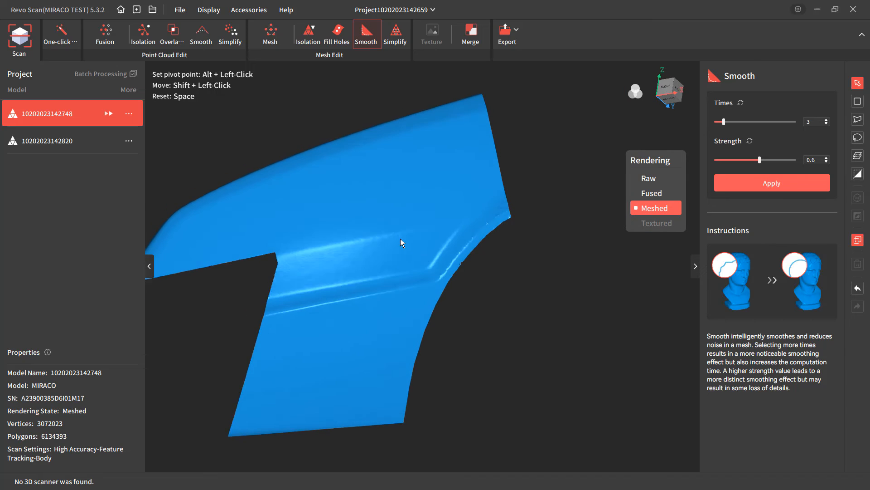
Export the smoothed fender mesh from Revo Scan as the OBJ file Revoscan Demo
{"action": "left_click", "coordinate": [507, 34]}
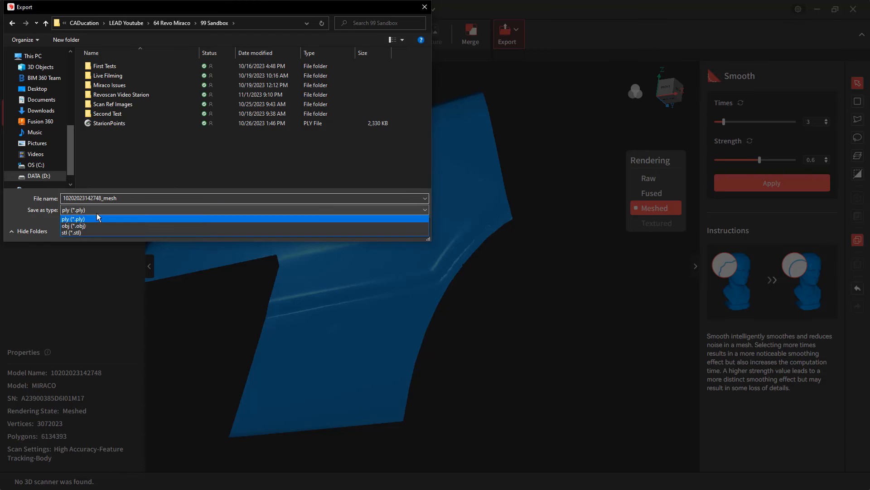
{"action": "left_click", "coordinate": [75, 226]}
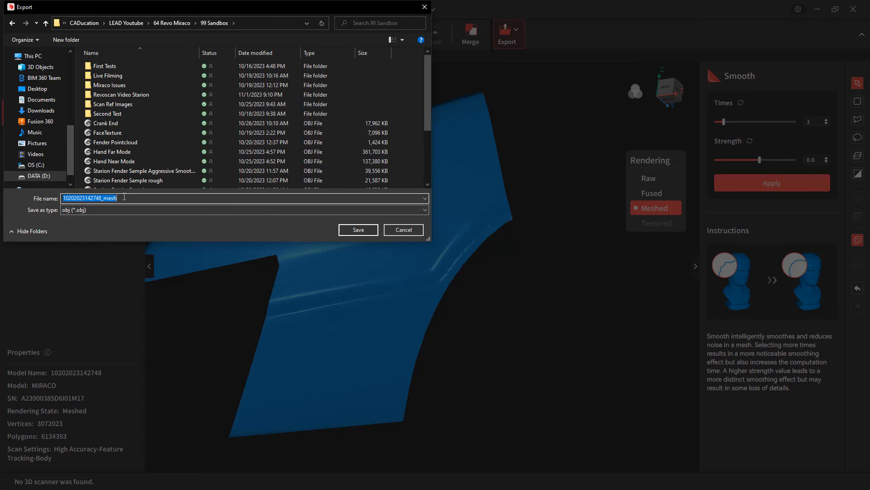
{"action": "type", "text": "Revos"}
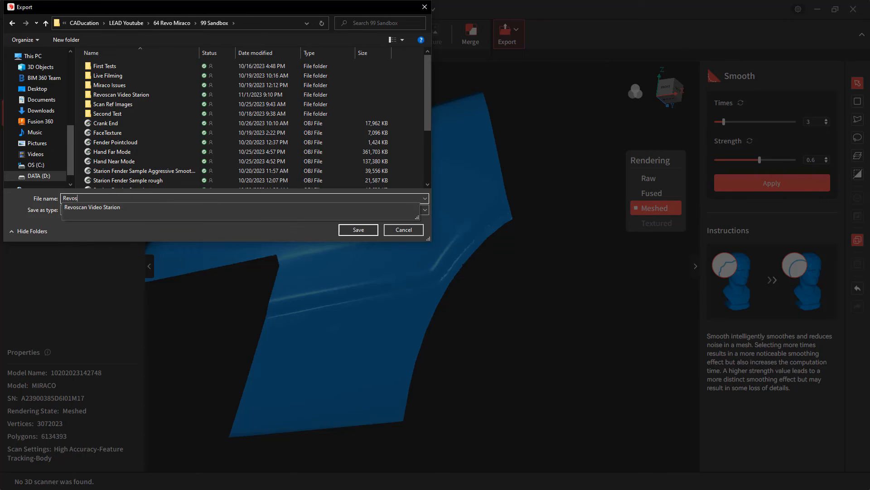
{"action": "left_click", "coordinate": [403, 230]}
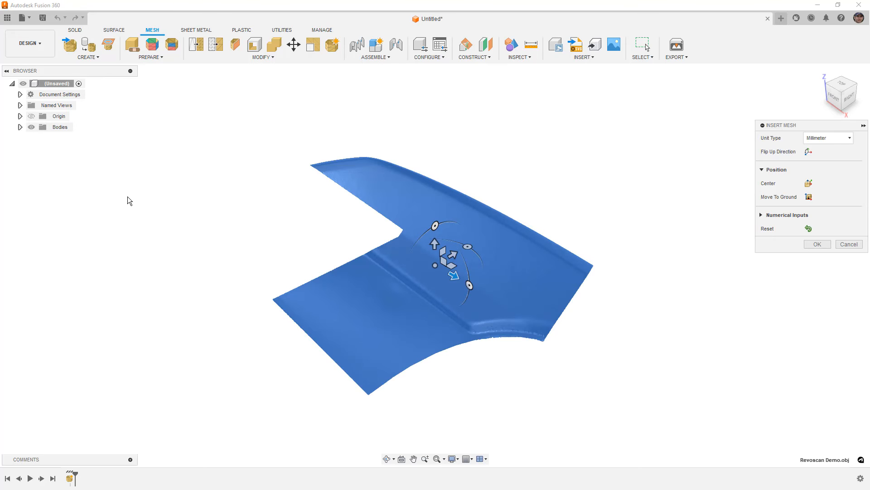
Insert Revoscan Demo.obj in millimetres and rotate the mesh body -45 degrees about Z with Move/Copy
{"action": "left_click", "coordinate": [842, 92]}
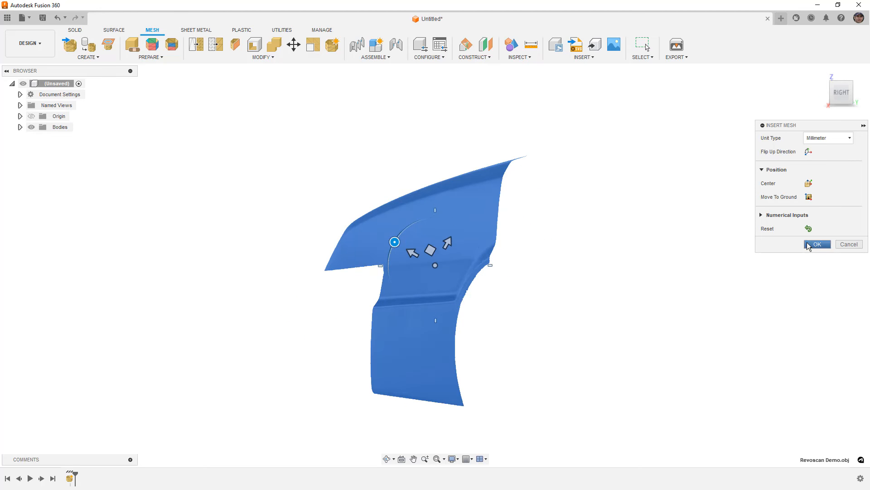
{"action": "left_click", "coordinate": [817, 244]}
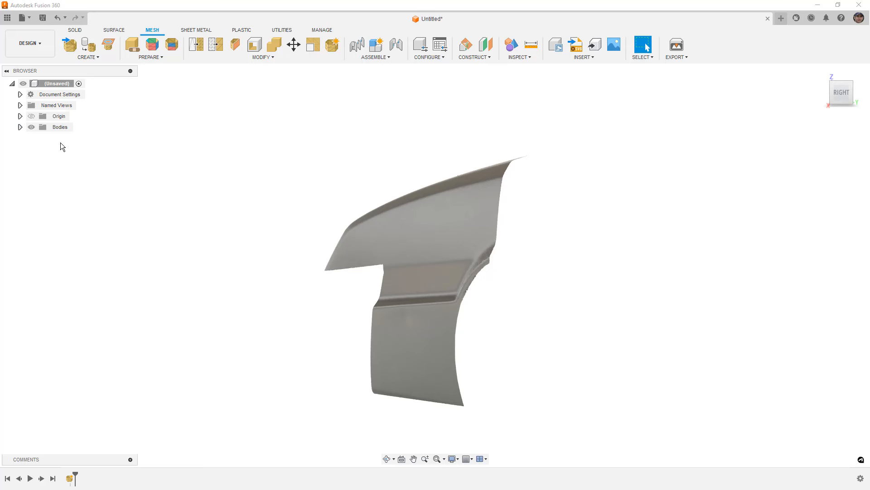
{"action": "left_click", "coordinate": [19, 127]}
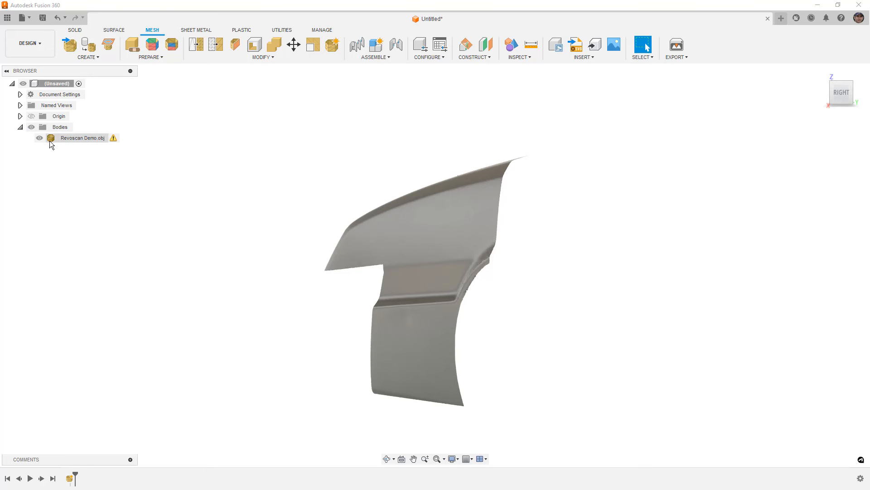
{"action": "left_click", "coordinate": [294, 44]}
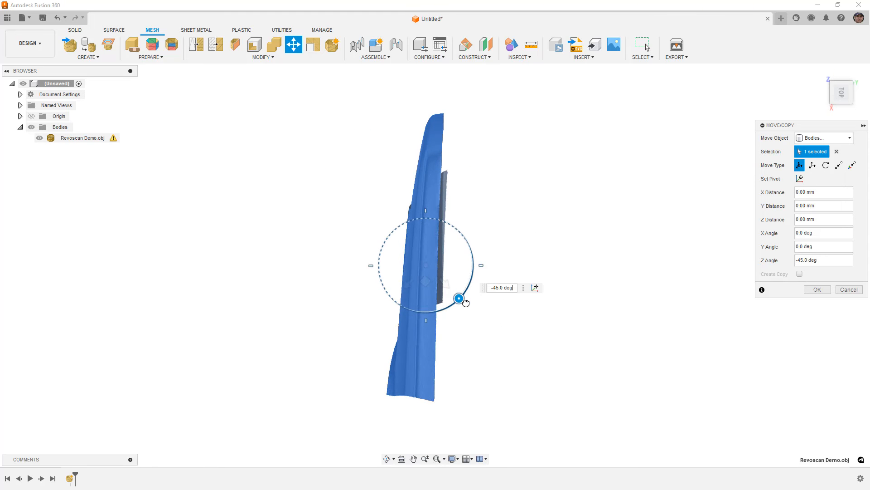
{"action": "left_click", "coordinate": [817, 289]}
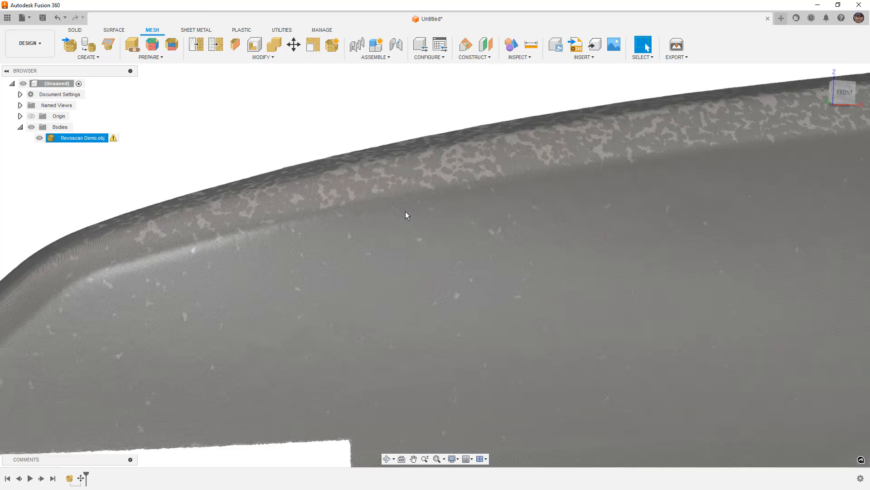
Read the fender mesh's facet count of 6,134,393 in Properties, then begin a Remesh
{"action": "left_click", "coordinate": [39, 138]}
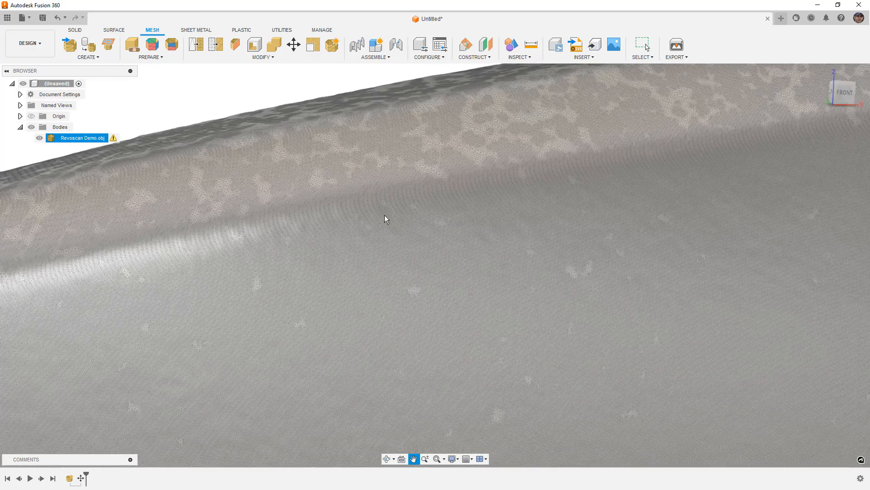
{"action": "right_click", "coordinate": [83, 138]}
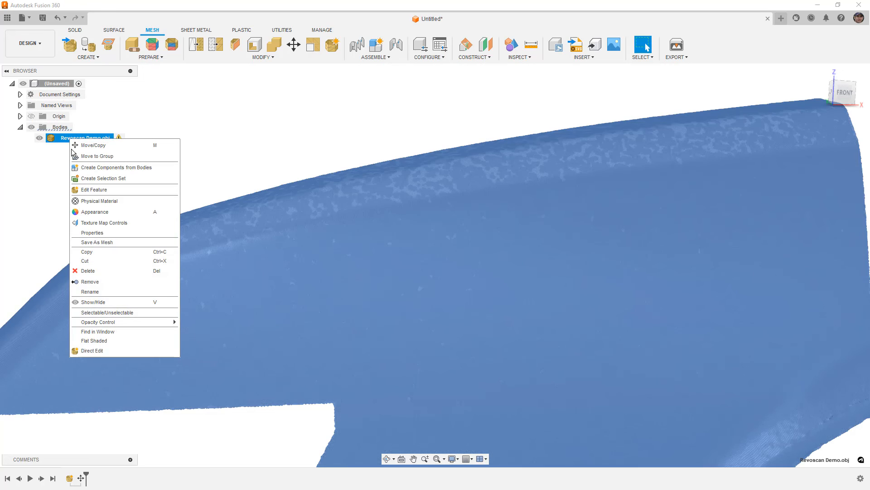
{"action": "mouse_move", "coordinate": [107, 232]}
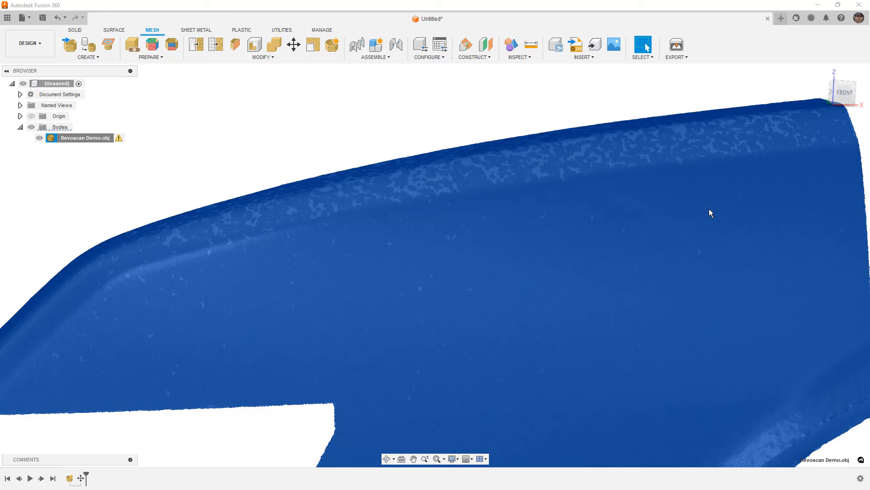
{"action": "left_click", "coordinate": [643, 43]}
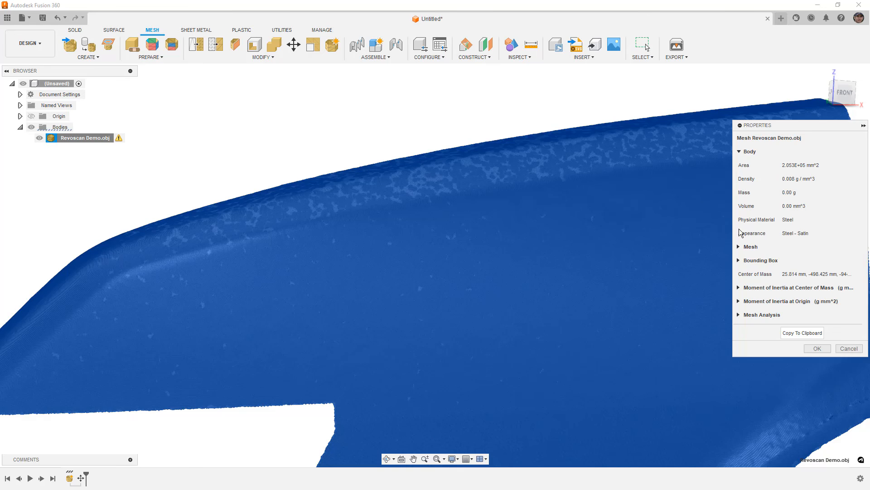
{"action": "left_click", "coordinate": [749, 247]}
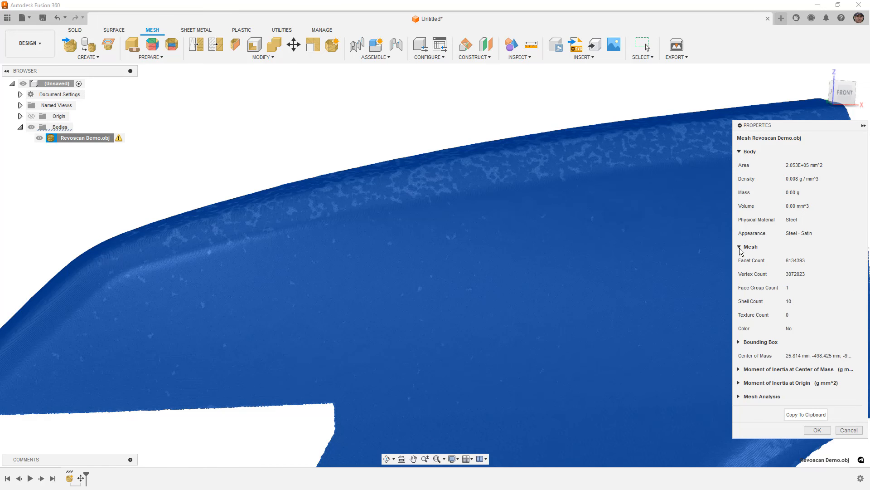
{"action": "mouse_move", "coordinate": [790, 267]}
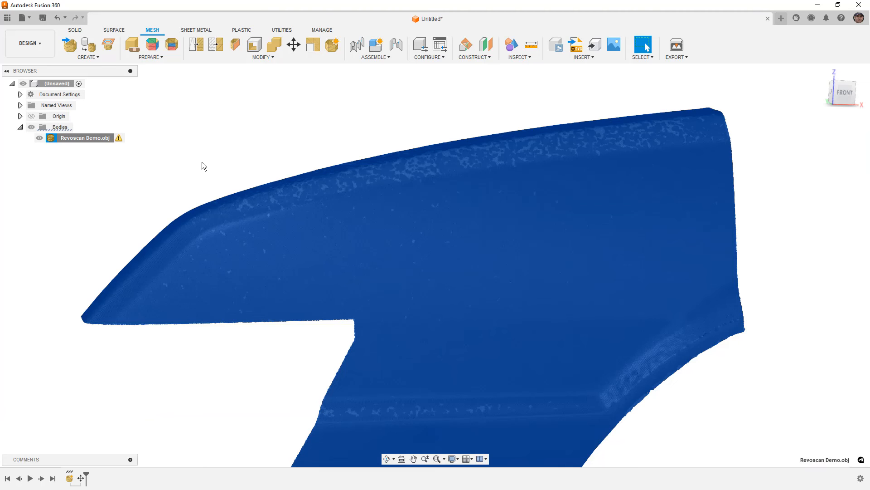
{"action": "mouse_move", "coordinate": [226, 98]}
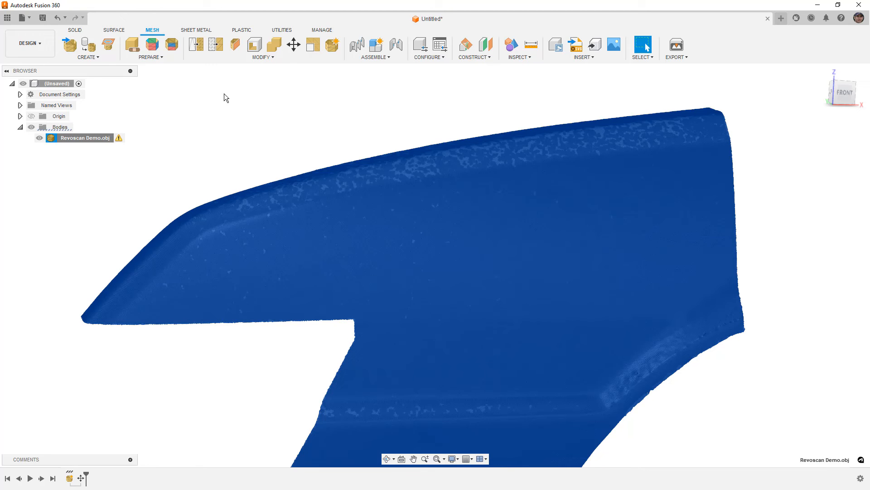
{"action": "mouse_move", "coordinate": [244, 97]}
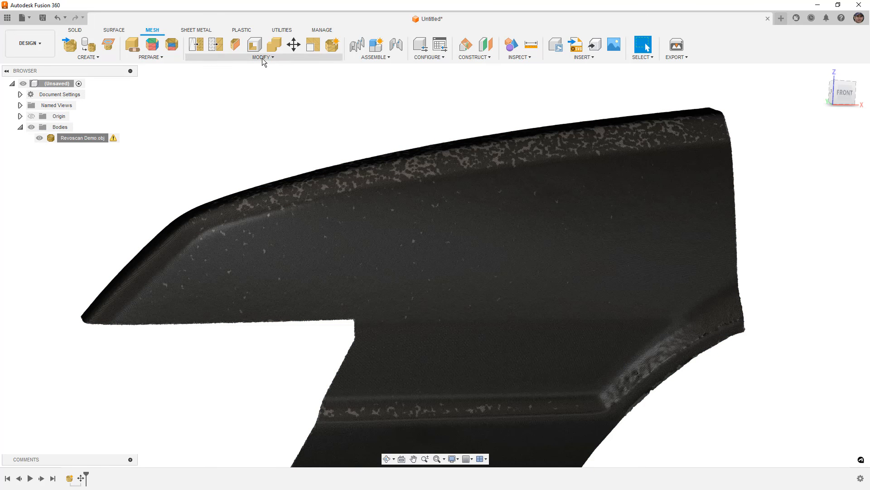
{"action": "mouse_move", "coordinate": [213, 82]}
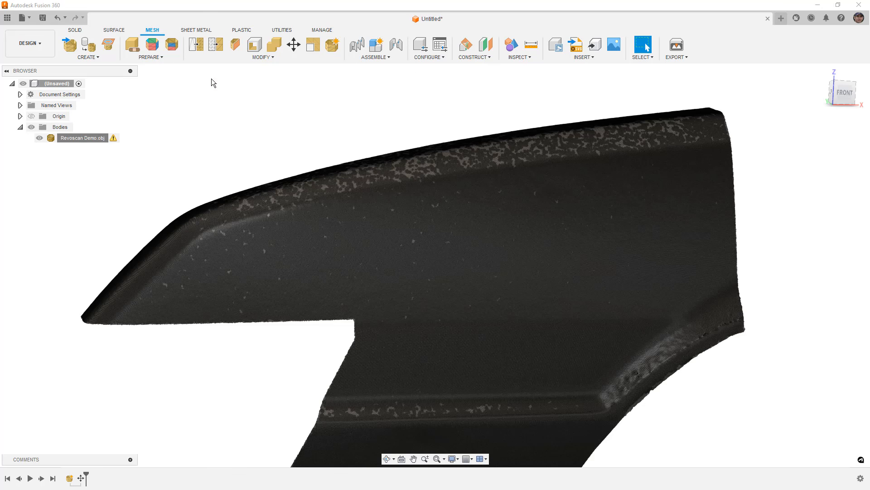
{"action": "left_click", "coordinate": [196, 44]}
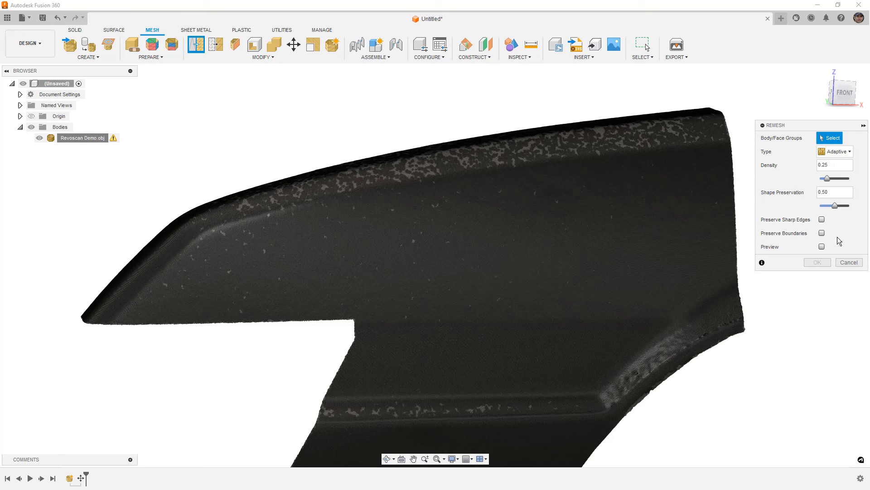
{"action": "mouse_move", "coordinate": [832, 192]}
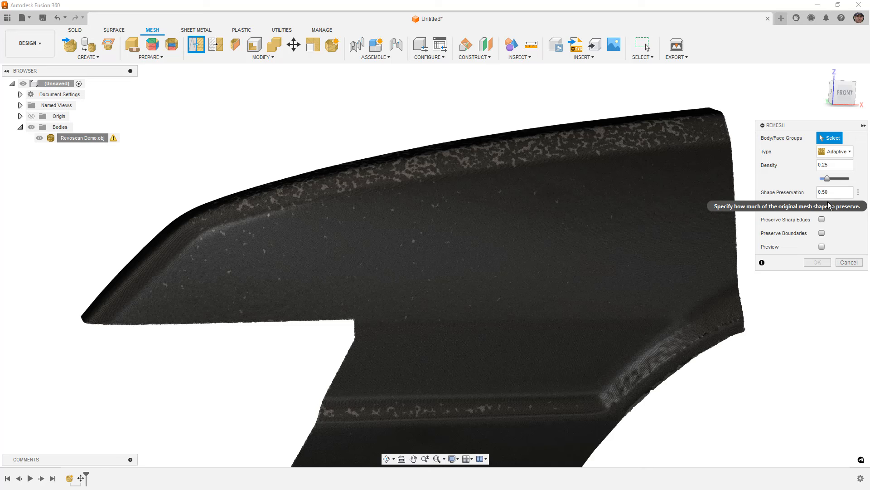
{"action": "mouse_move", "coordinate": [836, 233]}
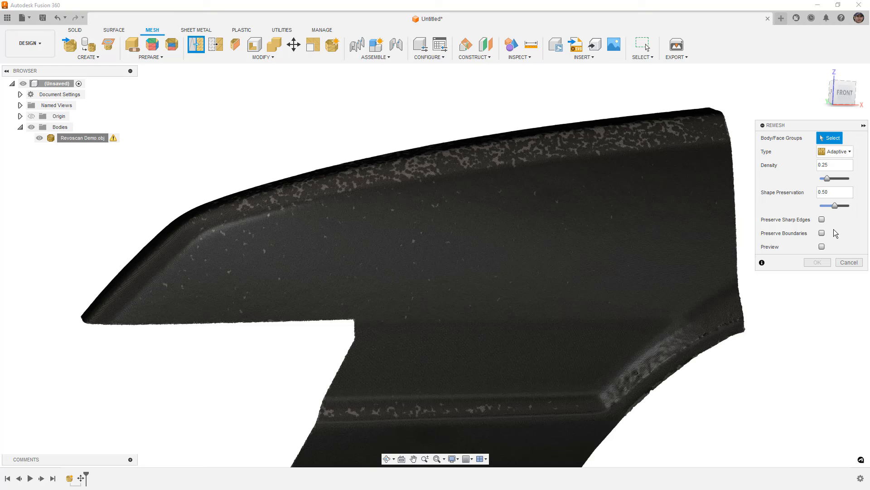
Remesh the fender adaptively at density 0.061, shape preservation 0.803, preserving sharp edges
{"action": "left_click", "coordinate": [823, 219]}
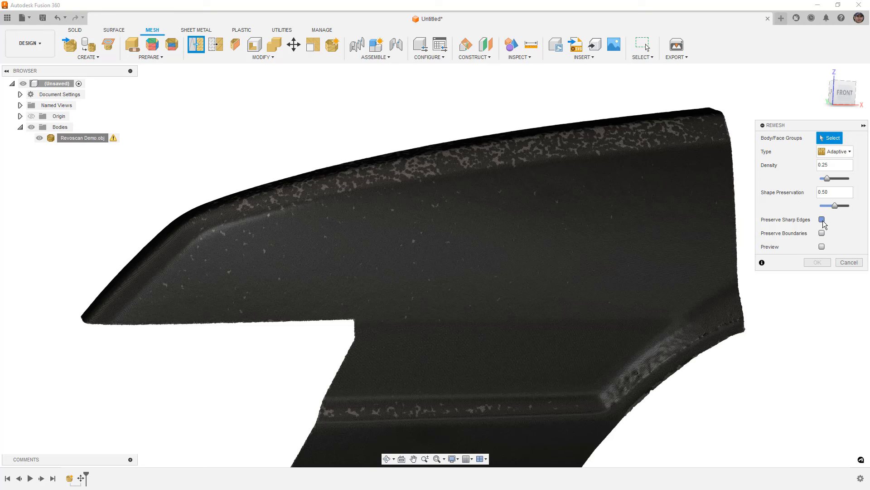
{"action": "left_click", "coordinate": [822, 220]}
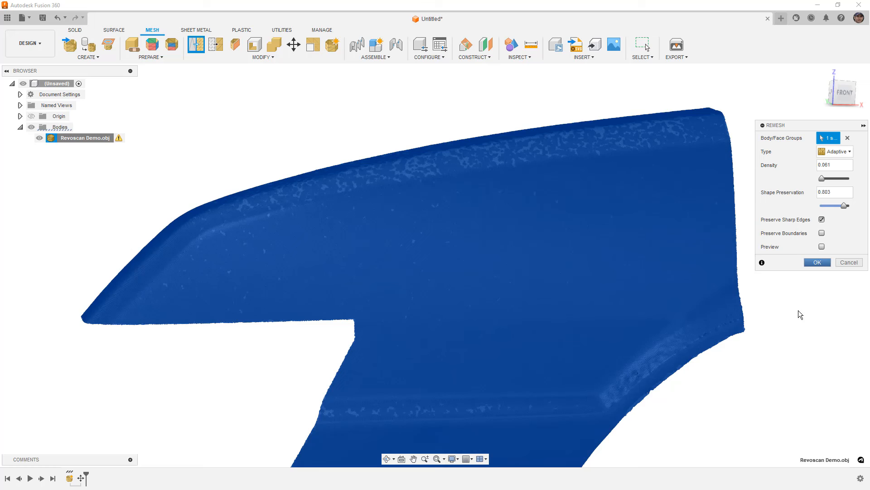
{"action": "mouse_move", "coordinate": [775, 374]}
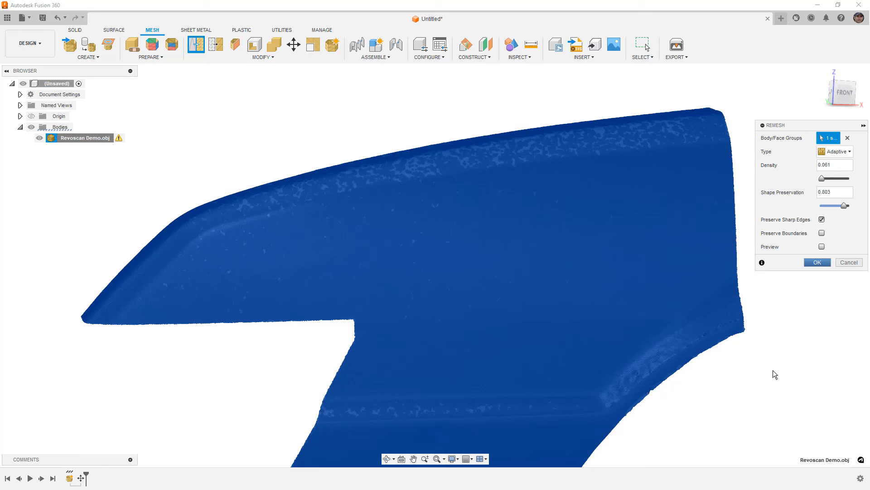
{"action": "left_click", "coordinate": [816, 262]}
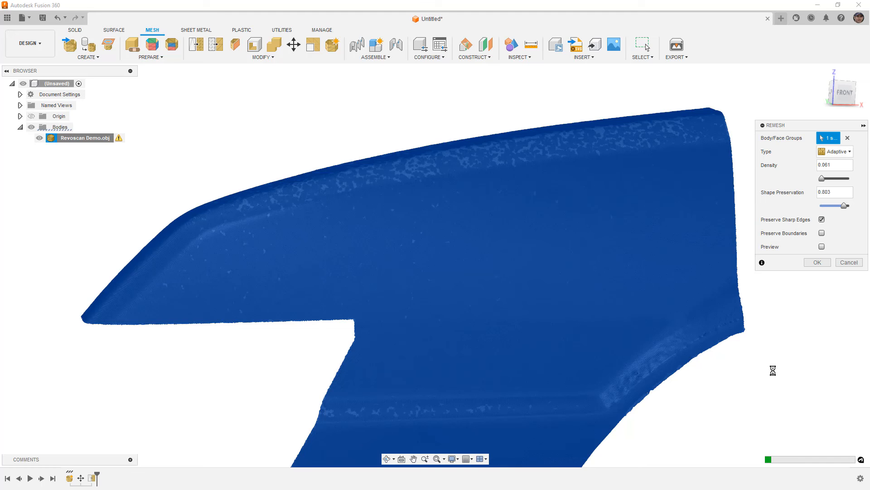
Check in Properties that the remeshed fender is down to 940,193 facets
{"action": "left_click", "coordinate": [816, 262]}
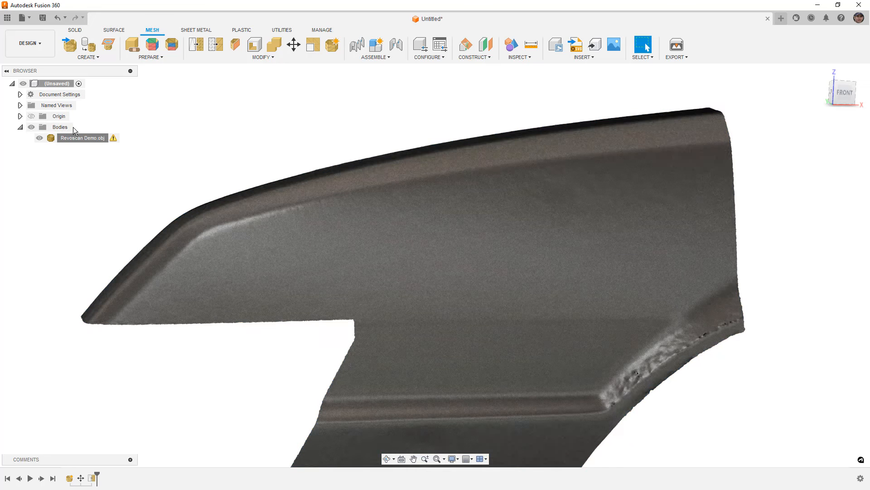
{"action": "right_click", "coordinate": [82, 138]}
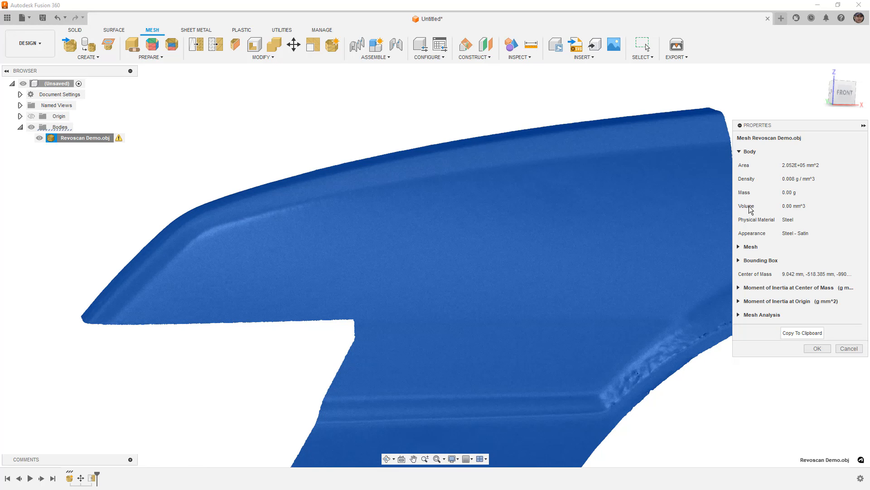
{"action": "mouse_move", "coordinate": [740, 249]}
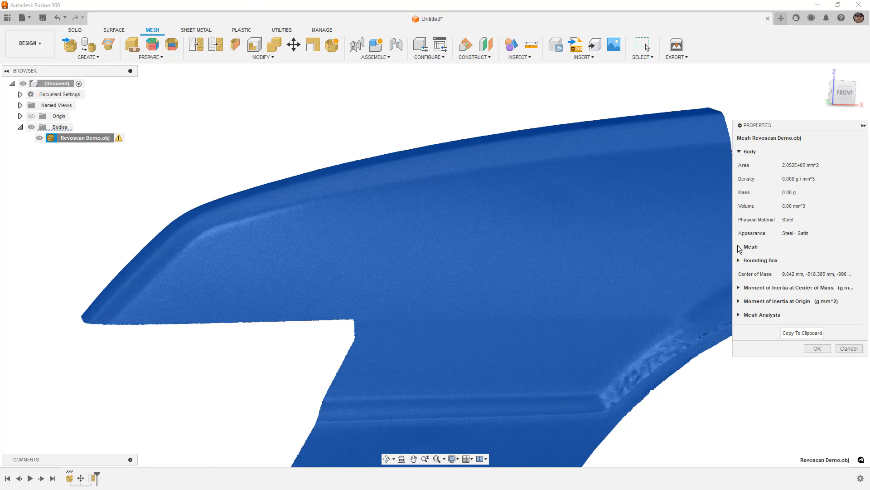
{"action": "left_click", "coordinate": [750, 246]}
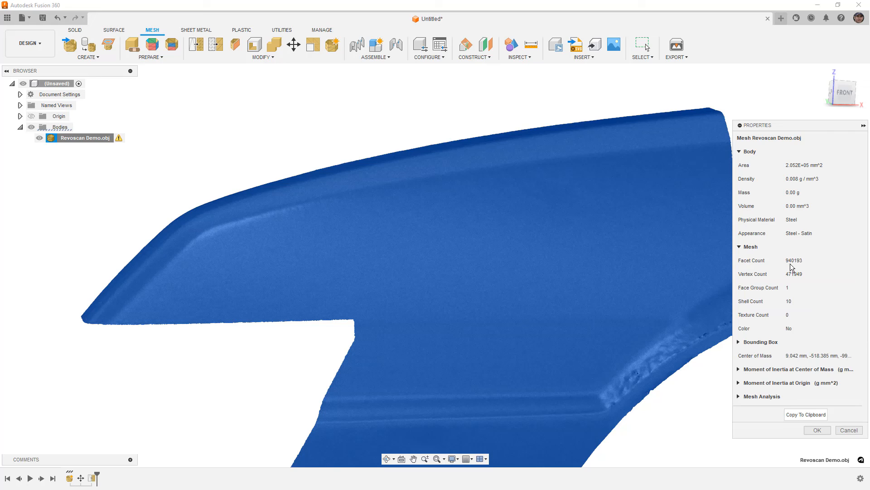
{"action": "mouse_move", "coordinate": [798, 266]}
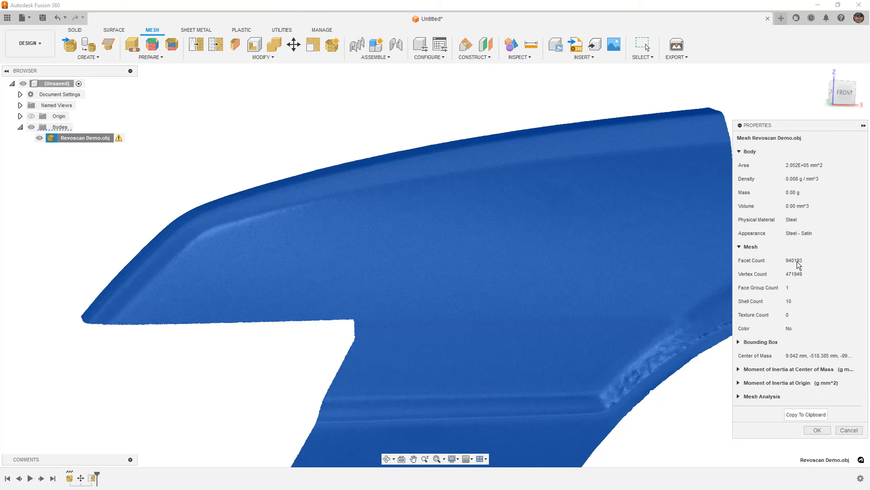
{"action": "mouse_move", "coordinate": [817, 429]}
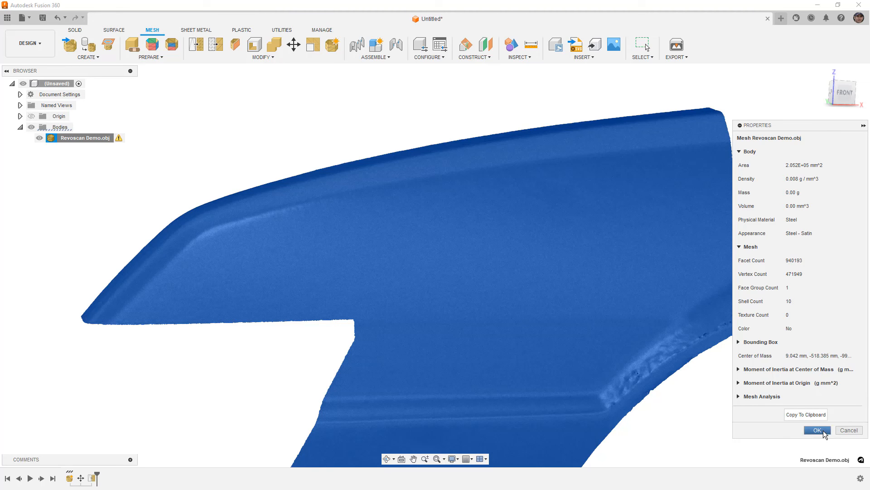
{"action": "left_click", "coordinate": [816, 430]}
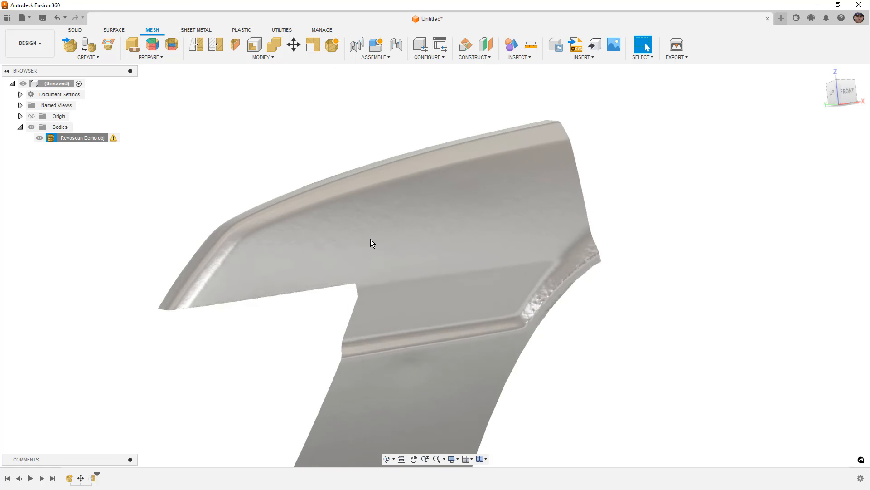
{"action": "mouse_move", "coordinate": [384, 198]}
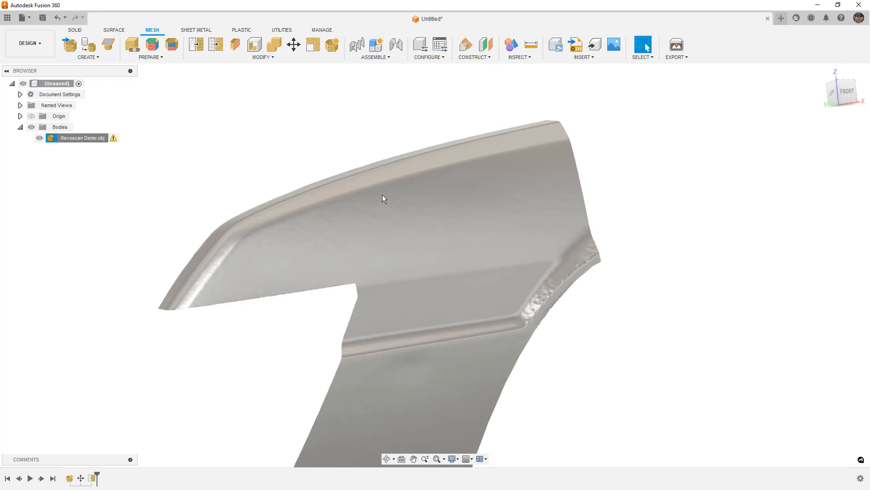
{"action": "mouse_move", "coordinate": [392, 228]}
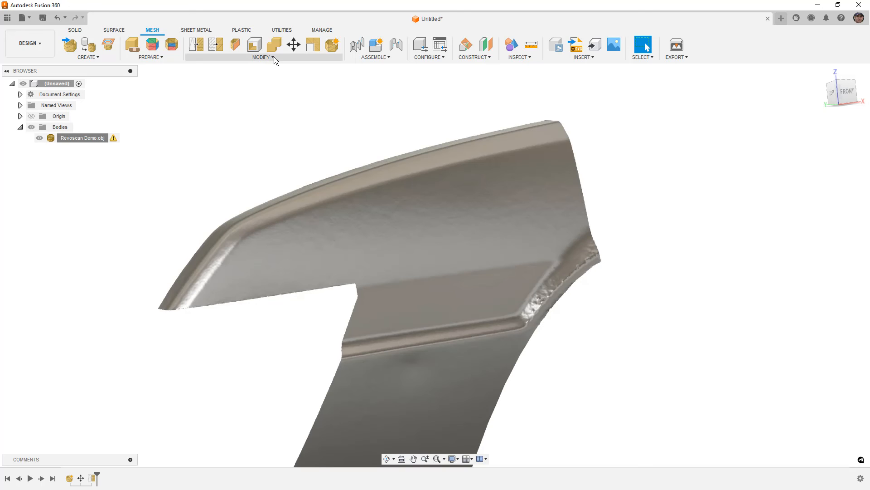
Smooth the remeshed fender mesh at smoothness 1.00
{"action": "left_click", "coordinate": [253, 43]}
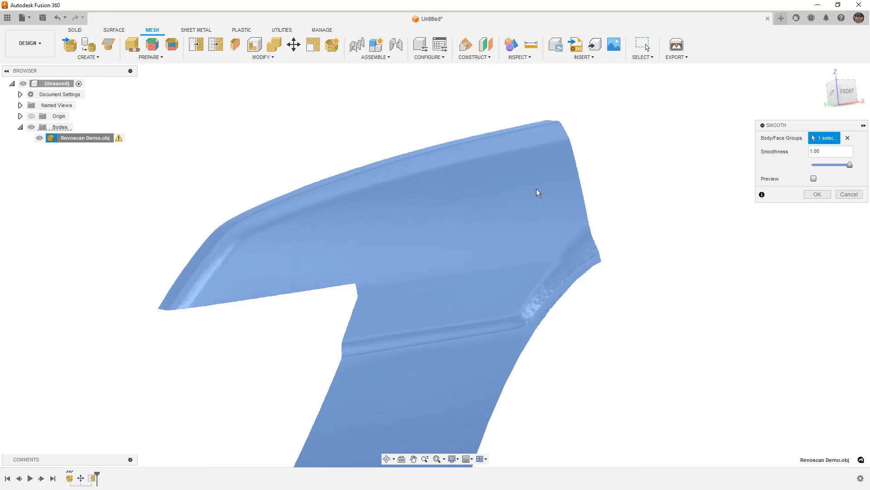
{"action": "mouse_move", "coordinate": [662, 190]}
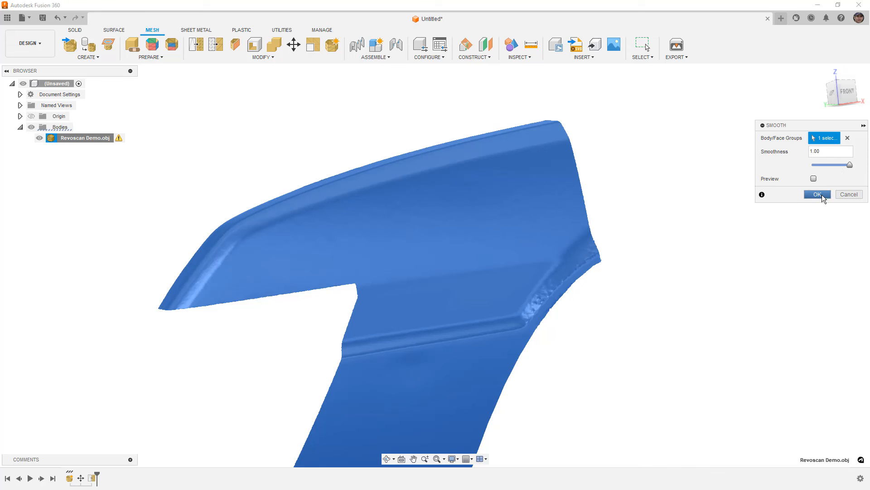
{"action": "mouse_move", "coordinate": [682, 298]}
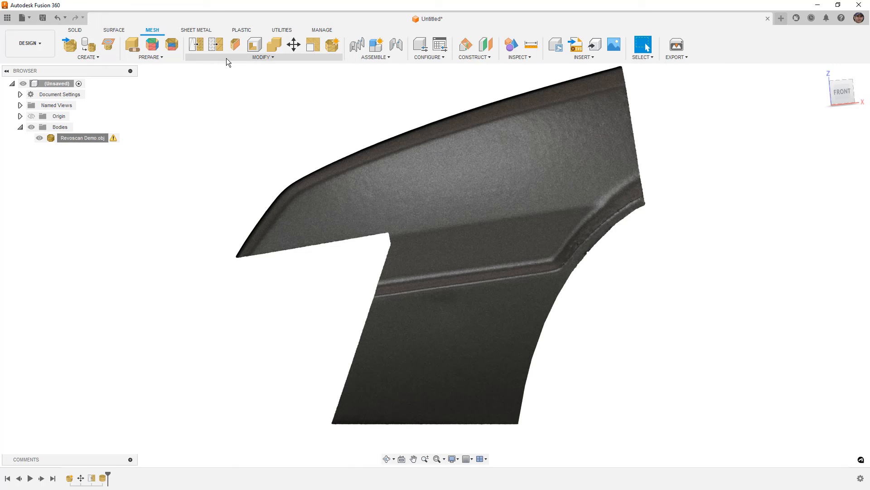
Reduce the fender mesh to a 25 percent proportion with adaptive remeshing
{"action": "left_click", "coordinate": [216, 43]}
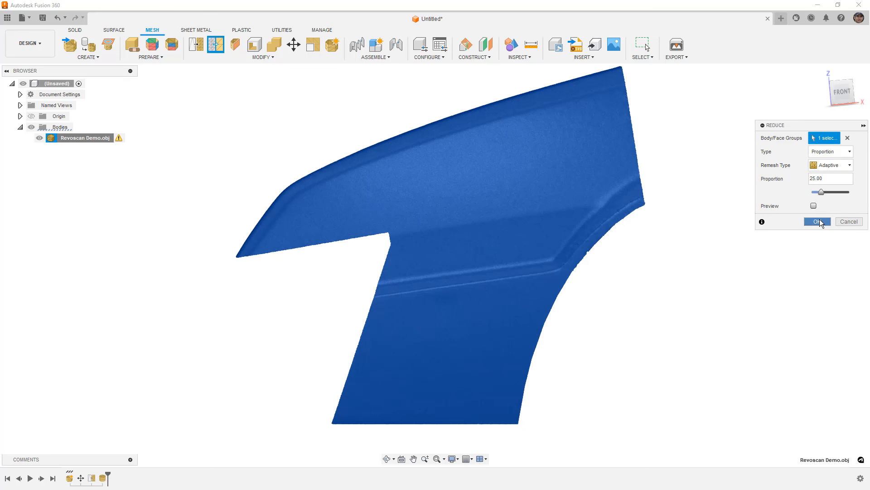
{"action": "left_click", "coordinate": [815, 221]}
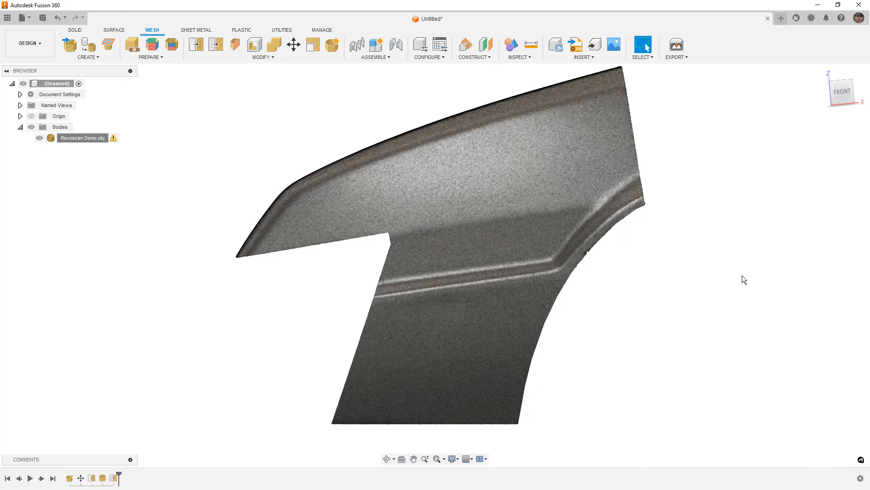
{"action": "mouse_move", "coordinate": [671, 277]}
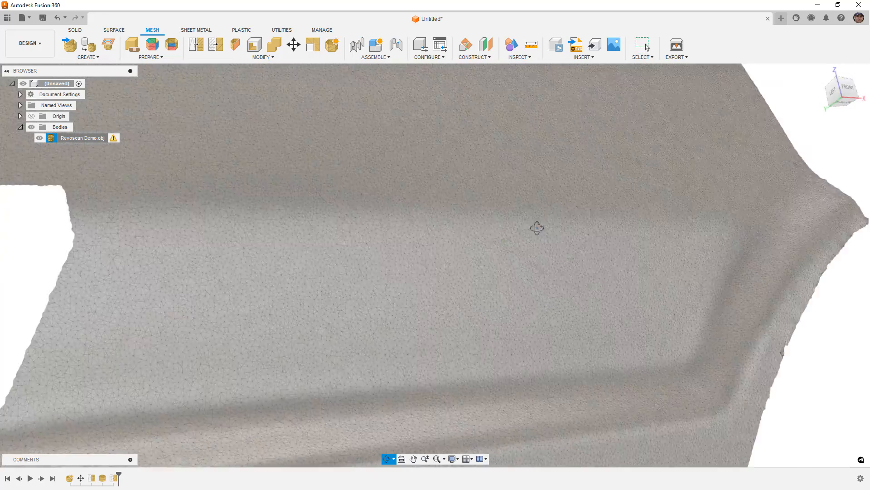
Check in Properties that the reduced fender now has 235,131 facets
{"action": "right_click", "coordinate": [83, 138]}
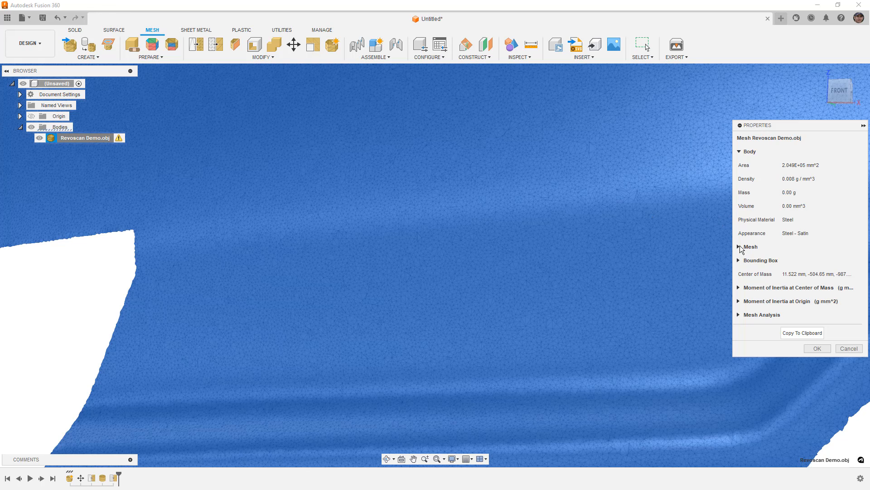
{"action": "left_click", "coordinate": [750, 247]}
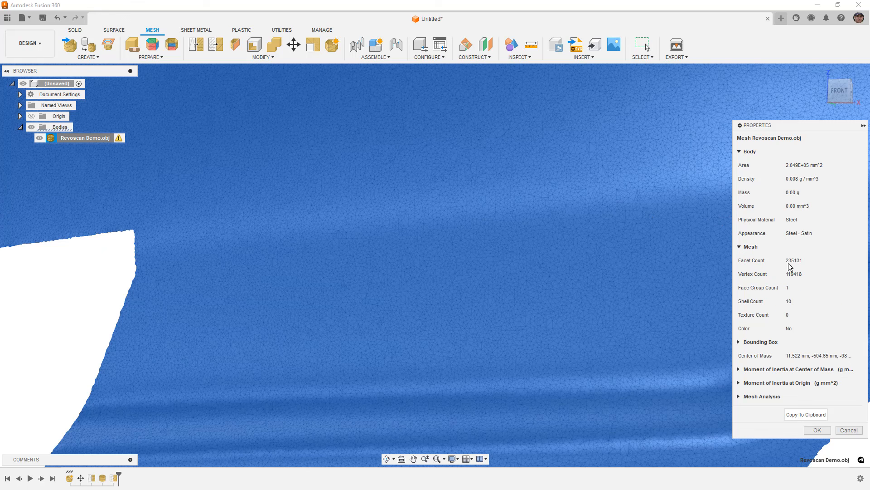
{"action": "mouse_move", "coordinate": [801, 430]}
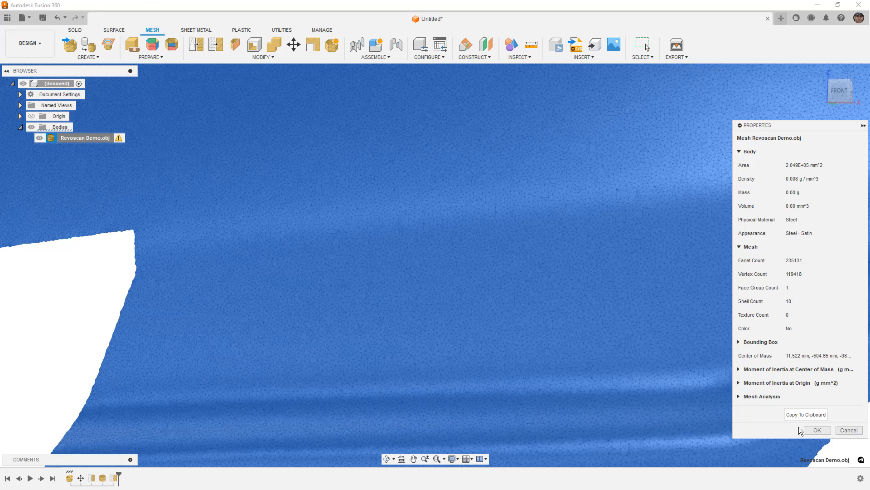
{"action": "left_click", "coordinate": [816, 430]}
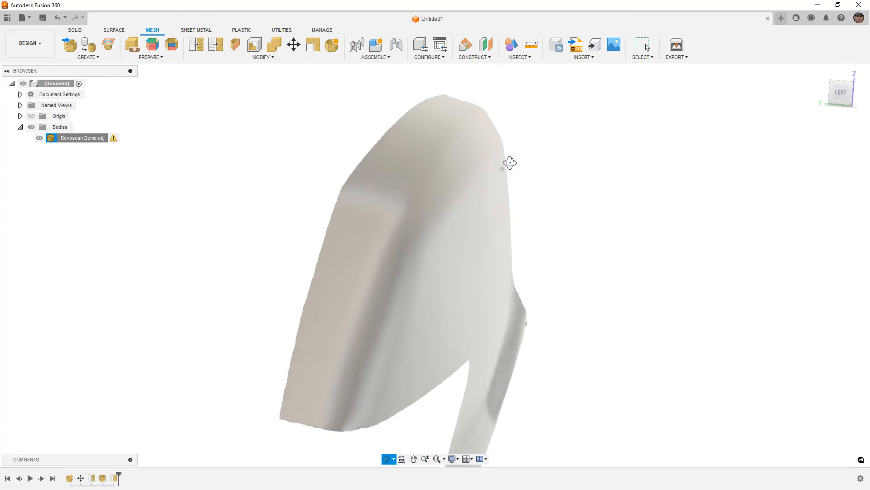
{"action": "mouse_move", "coordinate": [215, 45]}
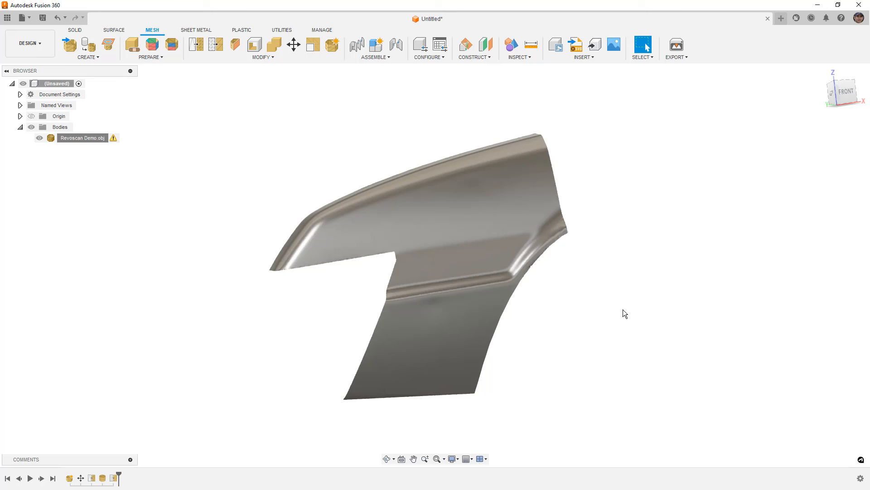
{"action": "mouse_move", "coordinate": [734, 240]}
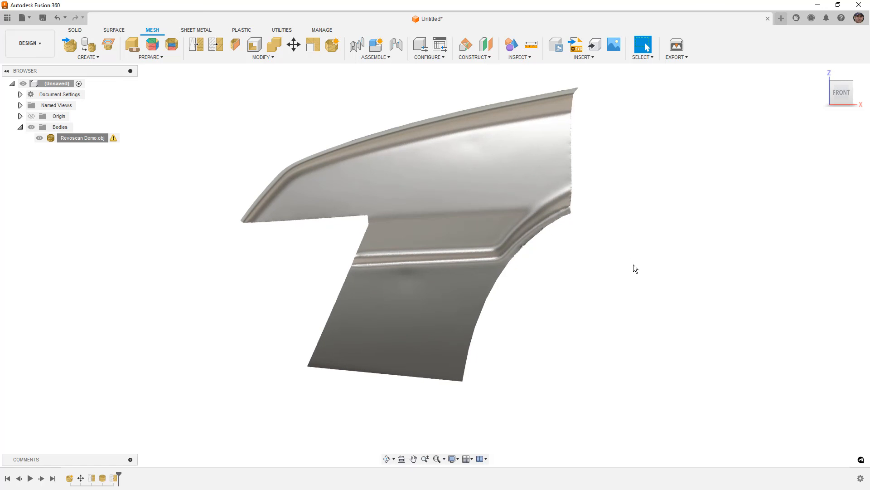
{"action": "mouse_move", "coordinate": [624, 270]}
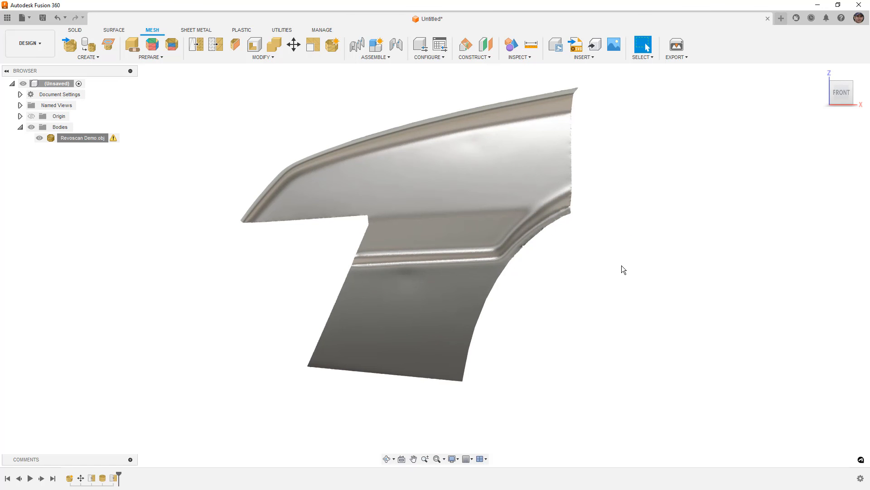